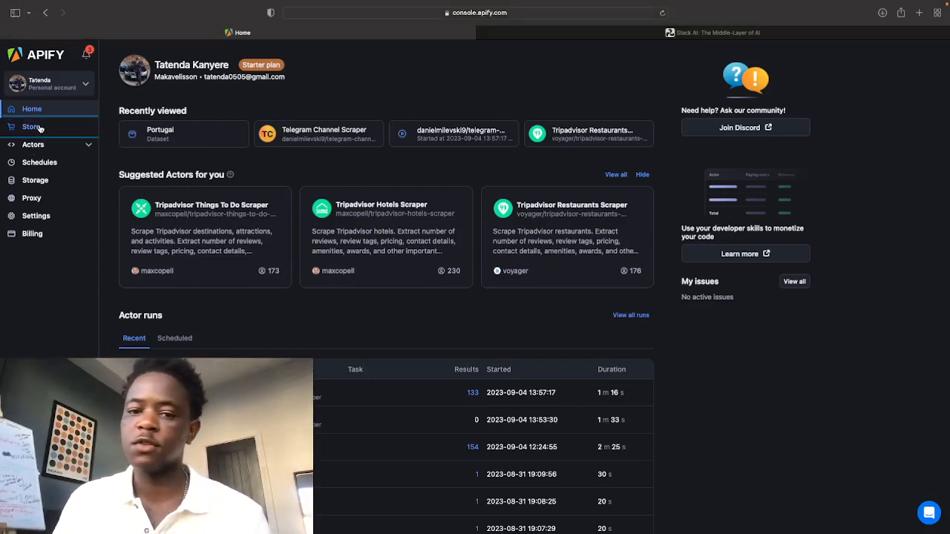
- Open the Apify Store from the sidebar and browse its actor listings
{"action": "left_click", "coordinate": [31, 126]}
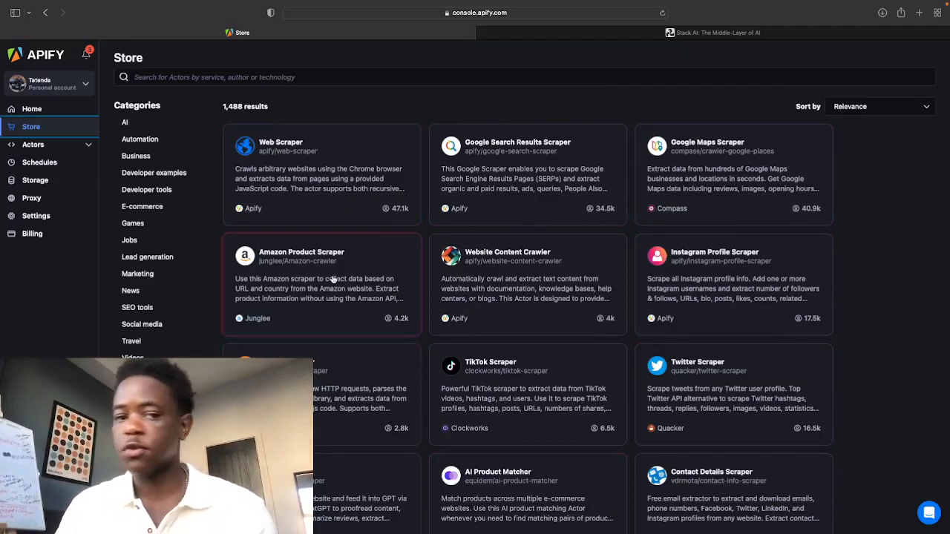
{"action": "scroll", "scroll_direction": "down", "scroll_amount": 3}
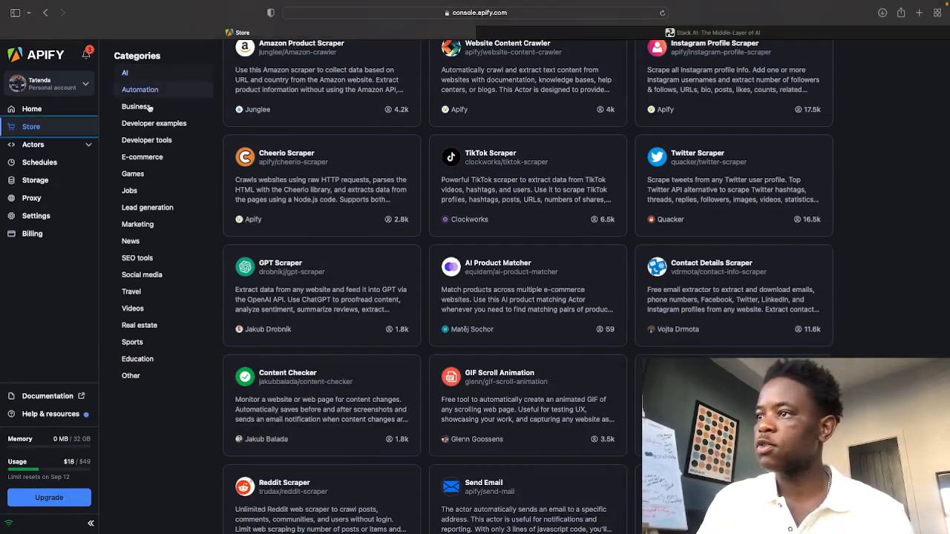
{"action": "scroll", "scroll_direction": "down", "scroll_amount": 3}
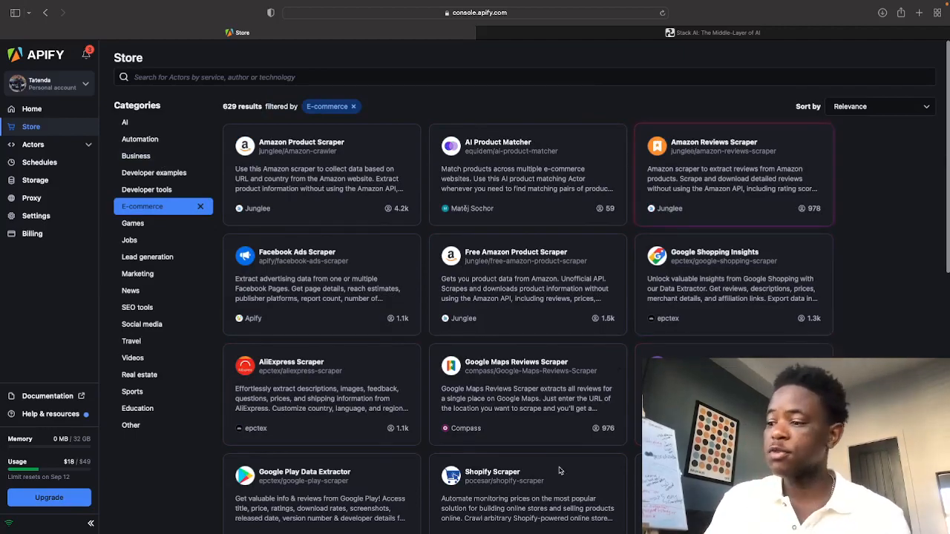
- Scroll through the category-filtered Store results toward the Lead generation actors
{"action": "scroll", "scroll_direction": "down", "scroll_amount": 3}
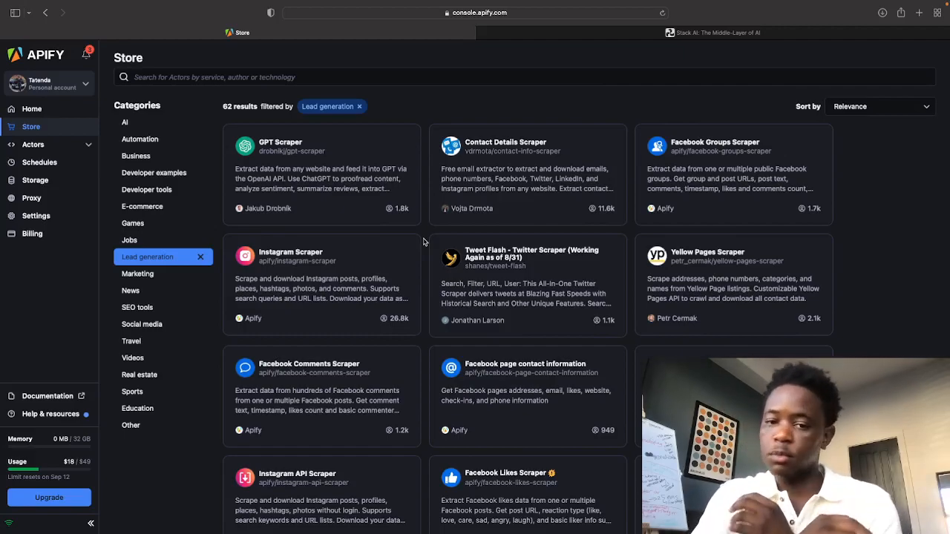
{"action": "scroll", "scroll_direction": "down", "scroll_amount": 3}
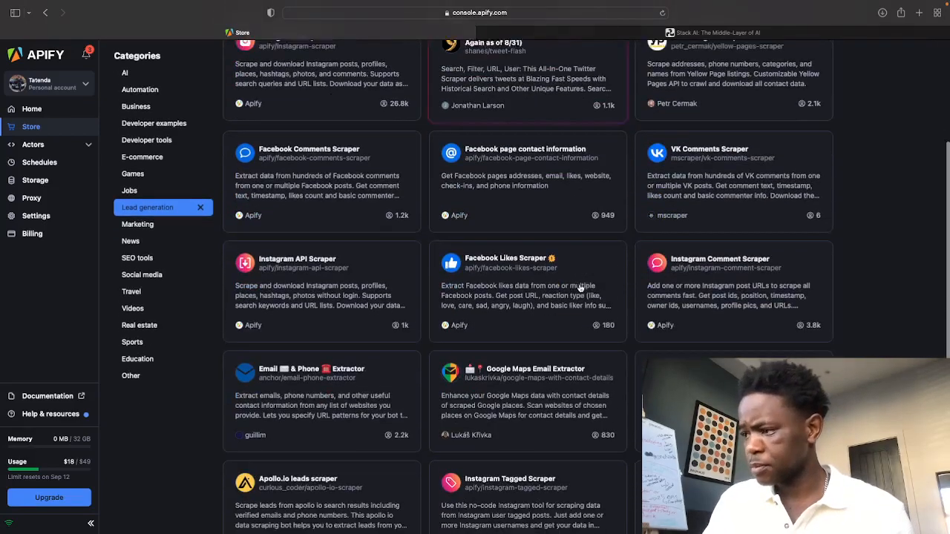
{"action": "scroll", "scroll_direction": "down", "scroll_amount": 3}
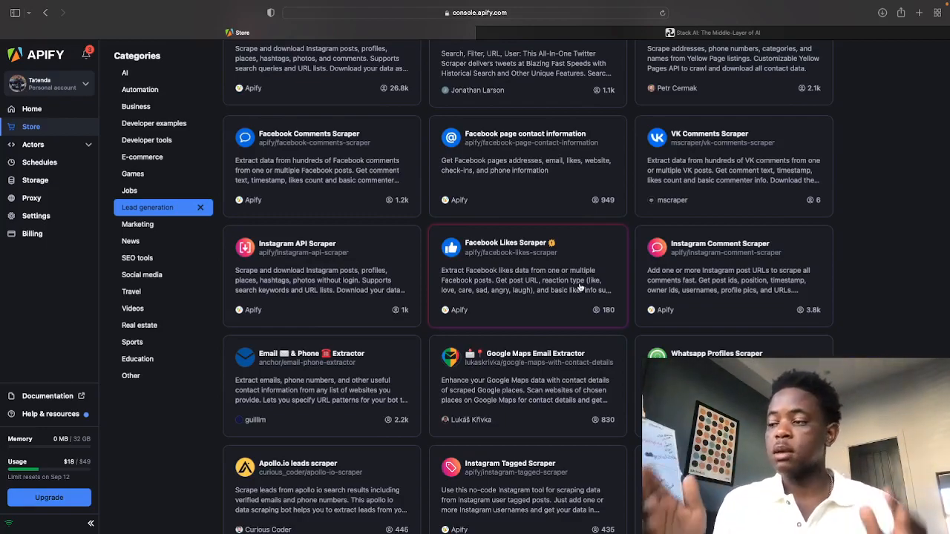
{"action": "scroll", "scroll_direction": "down", "scroll_amount": 3}
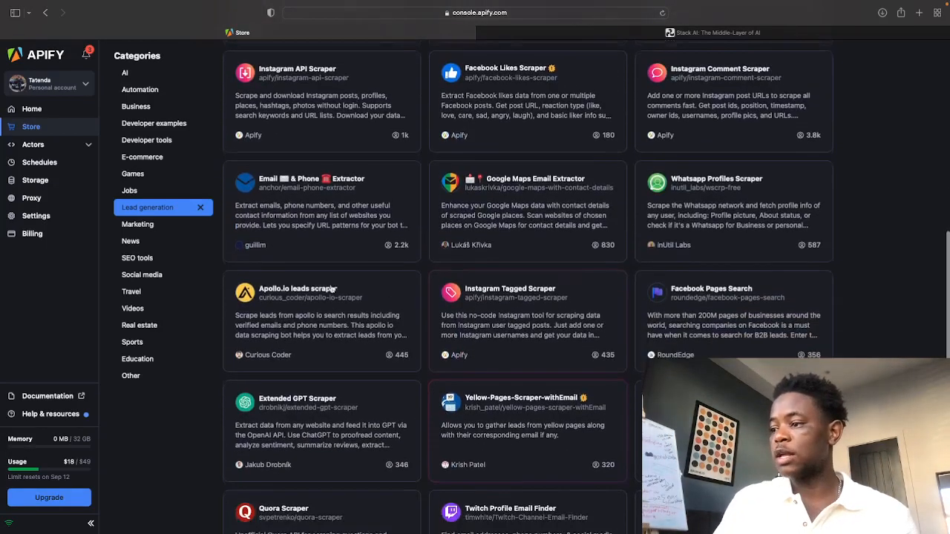
{"action": "scroll", "scroll_direction": "down", "scroll_amount": 3}
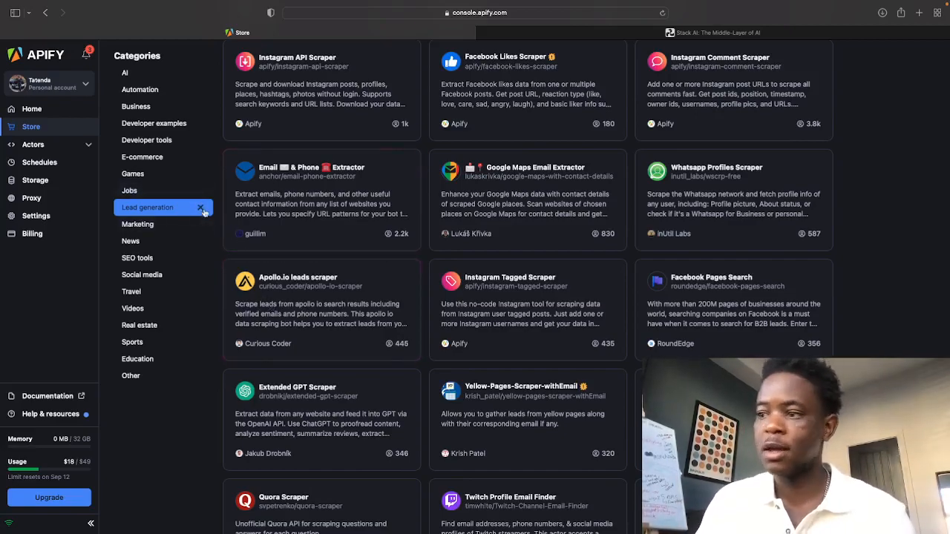
{"action": "mouse_move", "coordinate": [141, 275]}
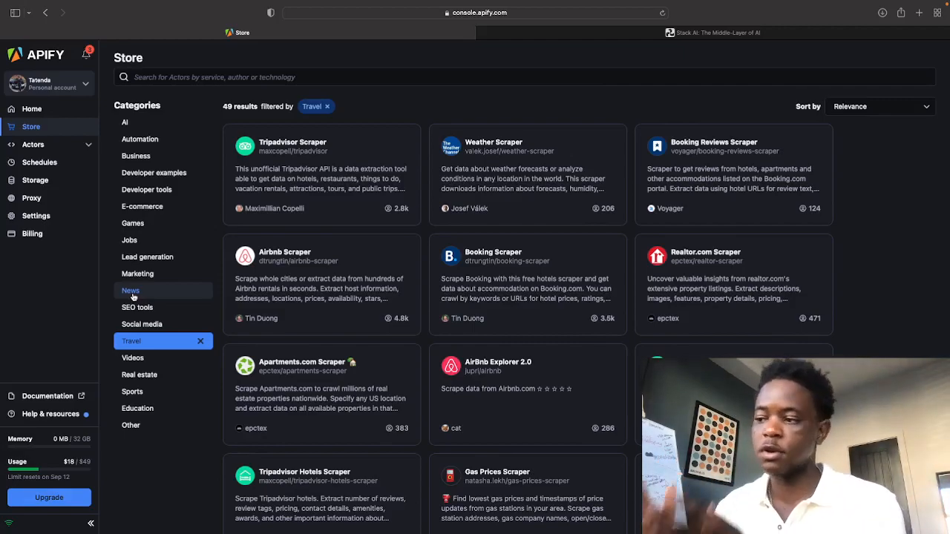
- Open the Tripadvisor Restaurants Scraper and show its Input settings
{"action": "scroll", "scroll_direction": "down", "scroll_amount": 3}
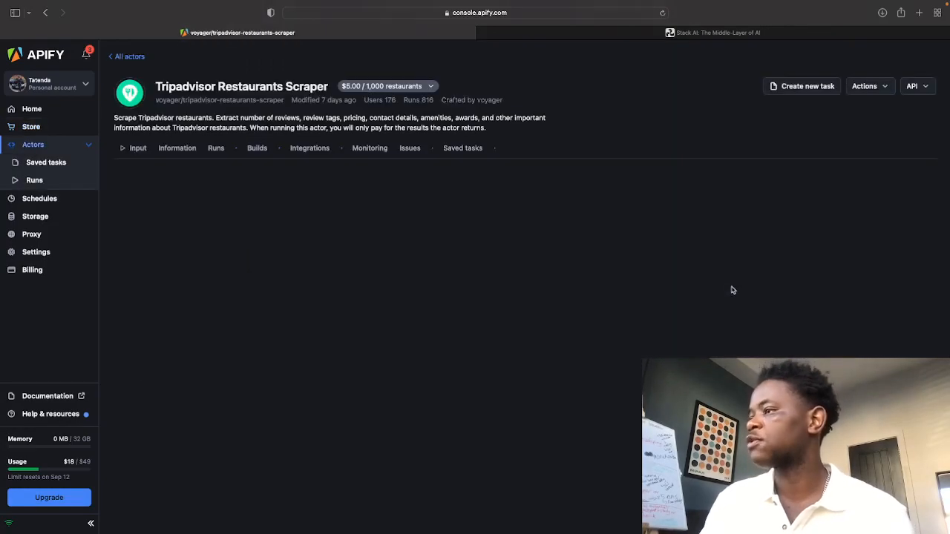
{"action": "left_click", "coordinate": [138, 148]}
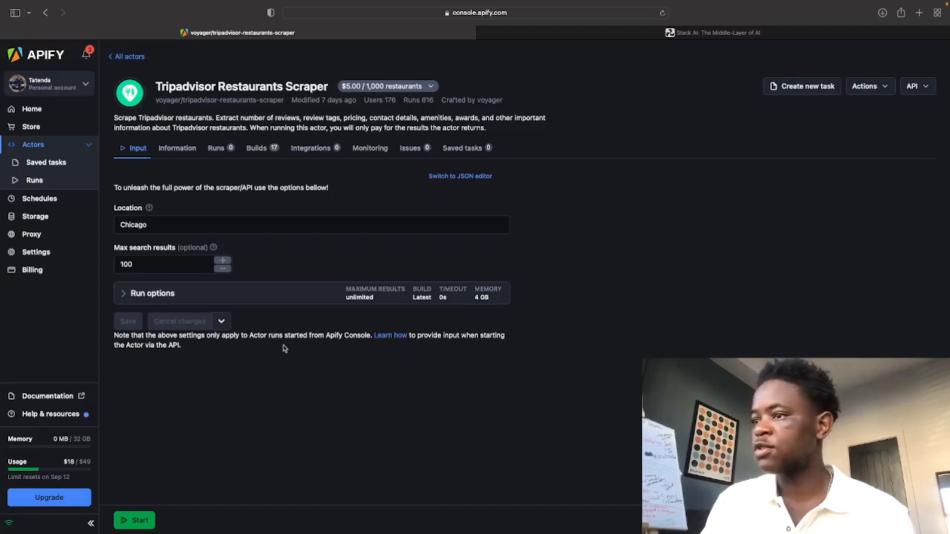
- Set the scraper input to location London with 250 max search results and save it
{"action": "left_click", "coordinate": [312, 225]}
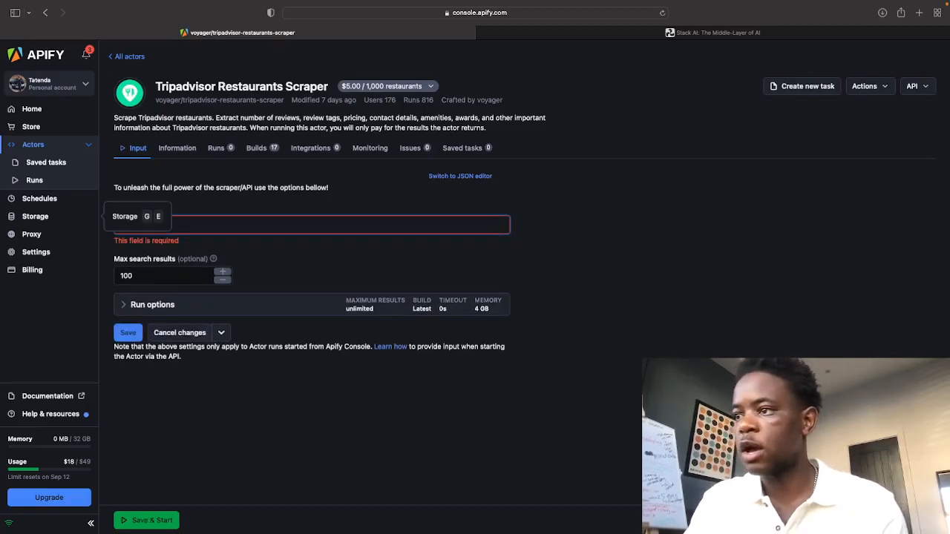
{"action": "left_click", "coordinate": [299, 224]}
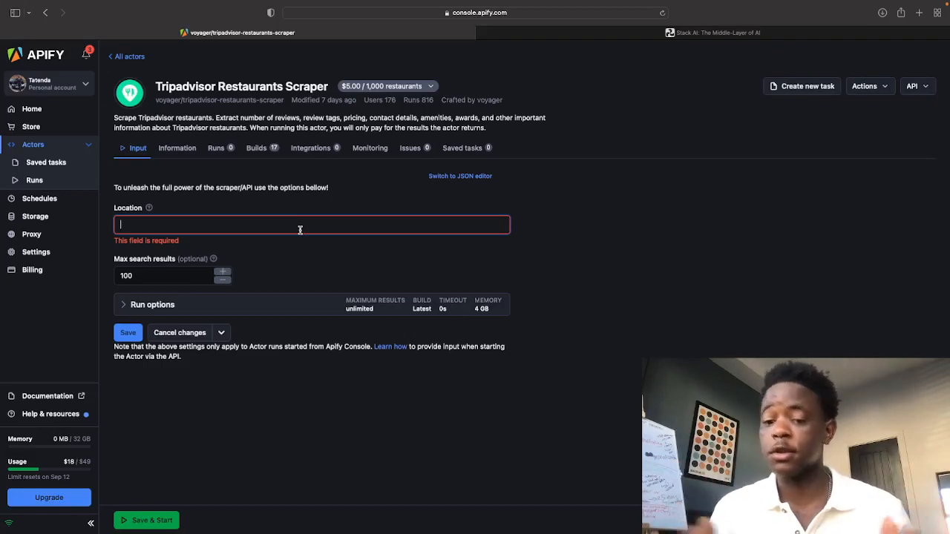
{"action": "type", "text": "London"}
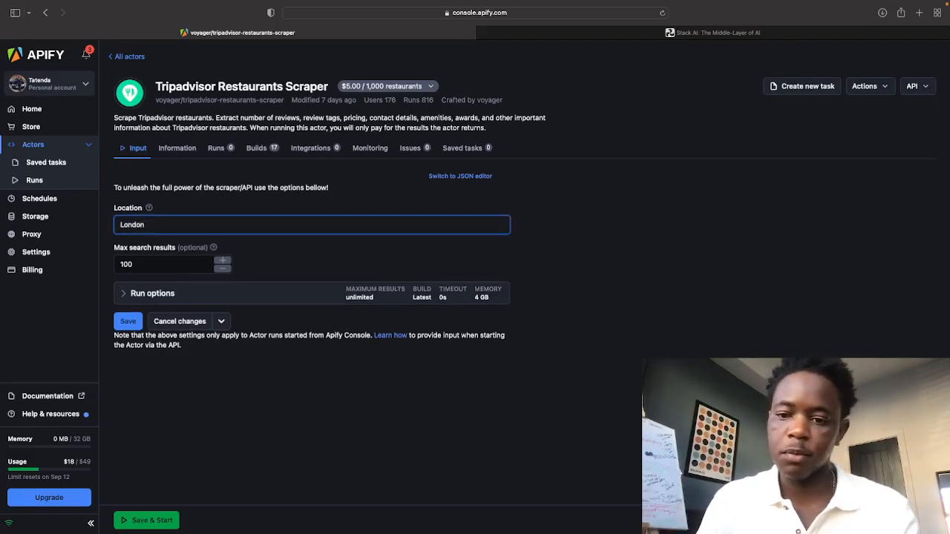
{"action": "left_click", "coordinate": [175, 264]}
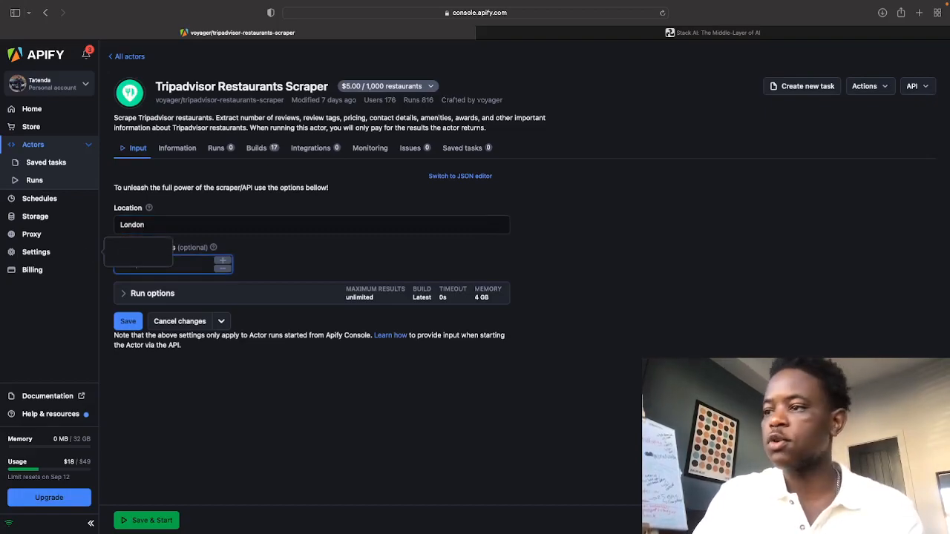
{"action": "type", "text": "250"}
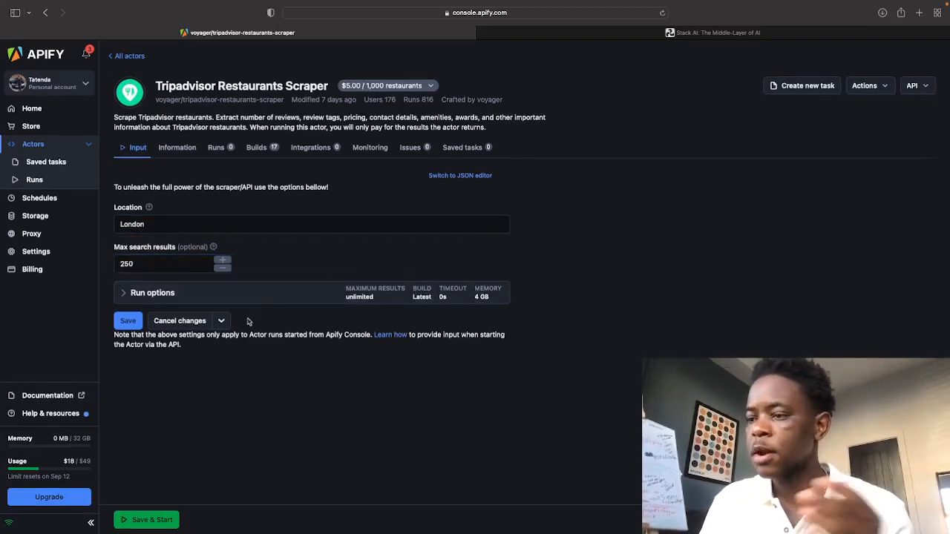
{"action": "left_click", "coordinate": [128, 320]}
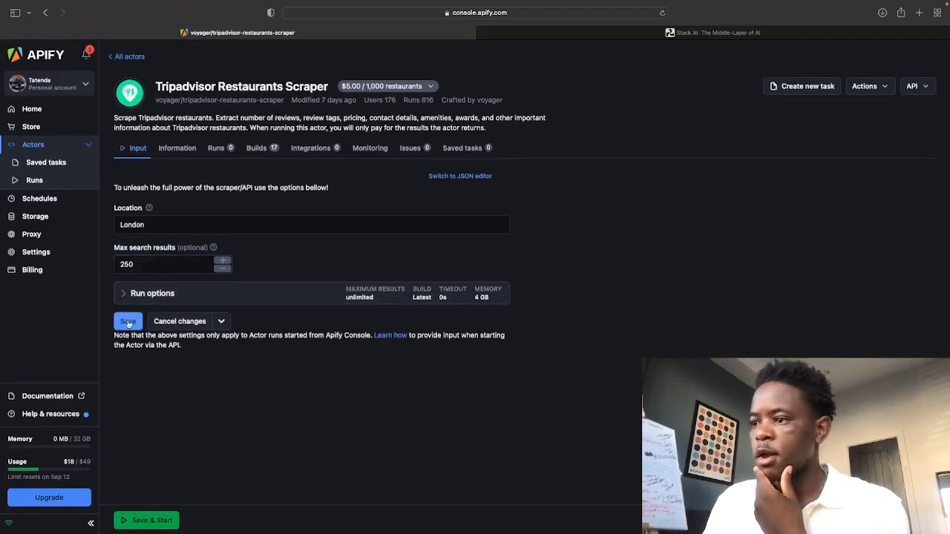
{"action": "left_click", "coordinate": [127, 321]}
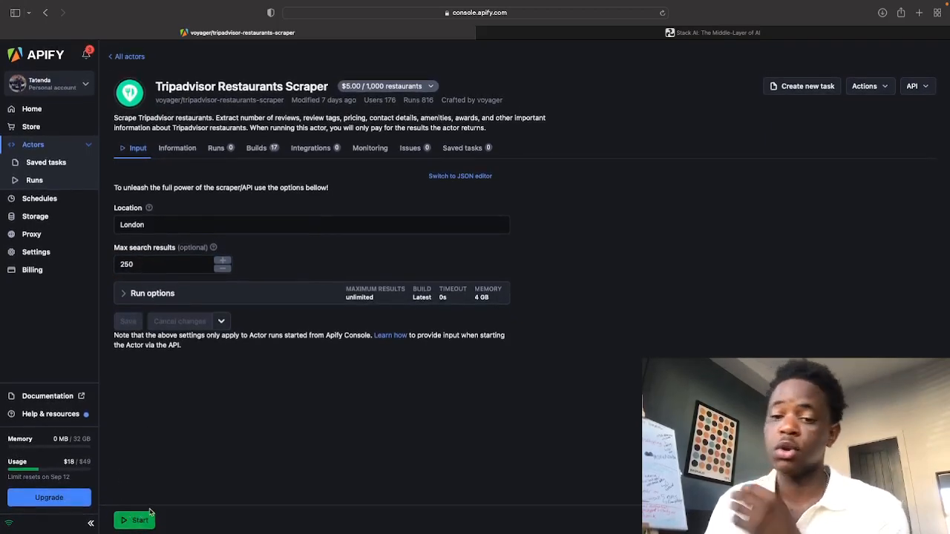
- Start a run of the restaurant scraper and bring up the Schedule actor form
{"action": "left_click", "coordinate": [133, 519]}
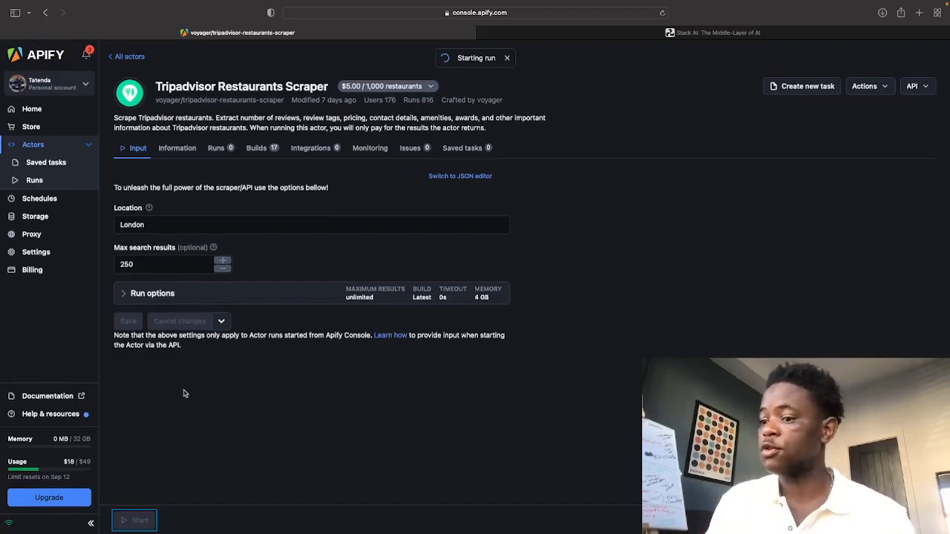
{"action": "left_click", "coordinate": [140, 520]}
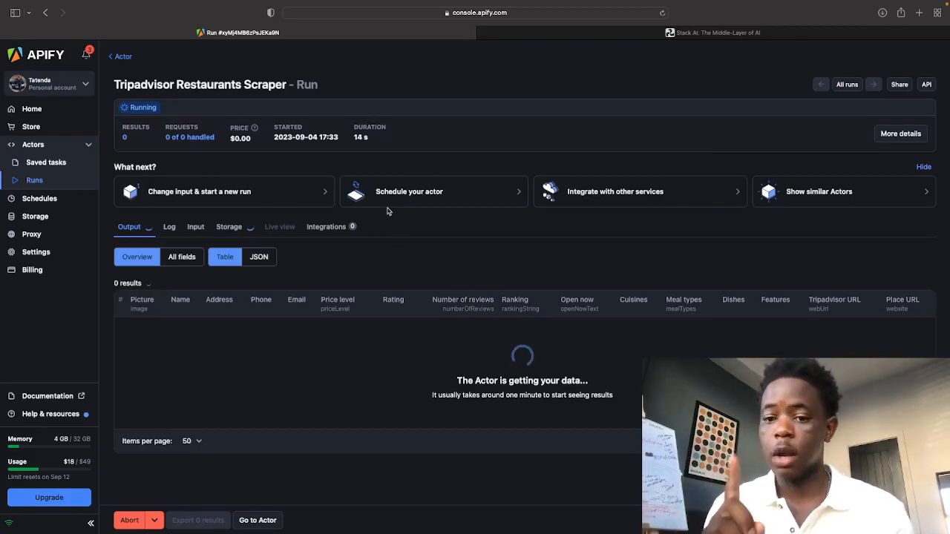
{"action": "left_click", "coordinate": [409, 191]}
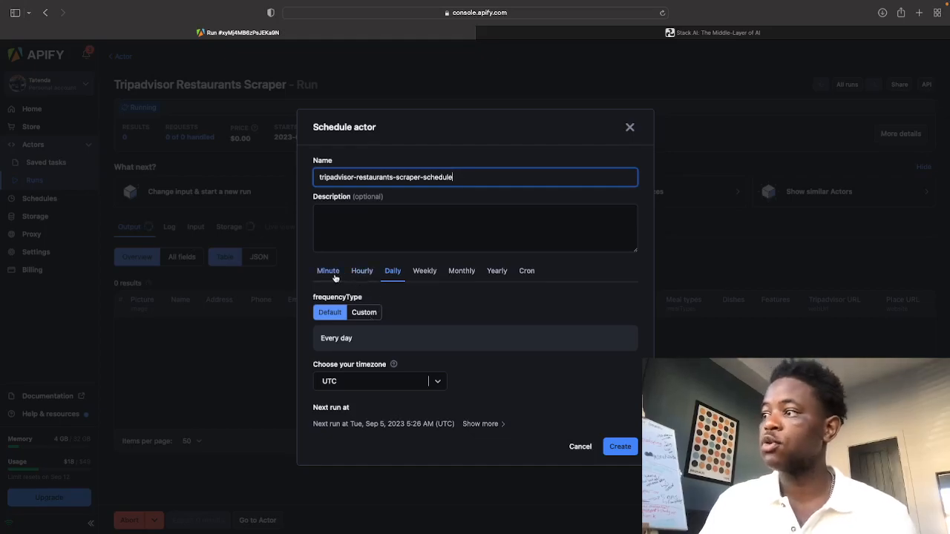
- Preview hourly, weekly and monthly schedule frequencies, then dismiss the schedule dialog
{"action": "left_click", "coordinate": [326, 270]}
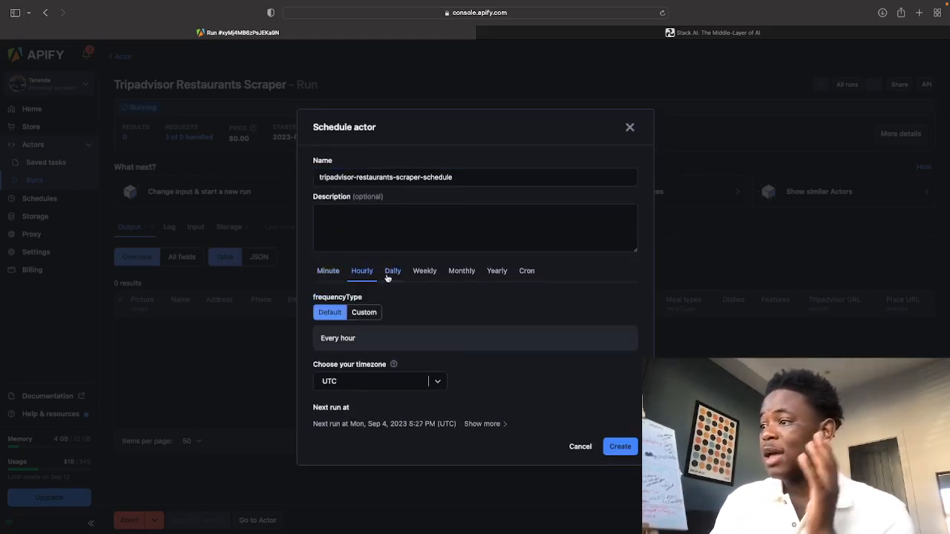
{"action": "left_click", "coordinate": [424, 270]}
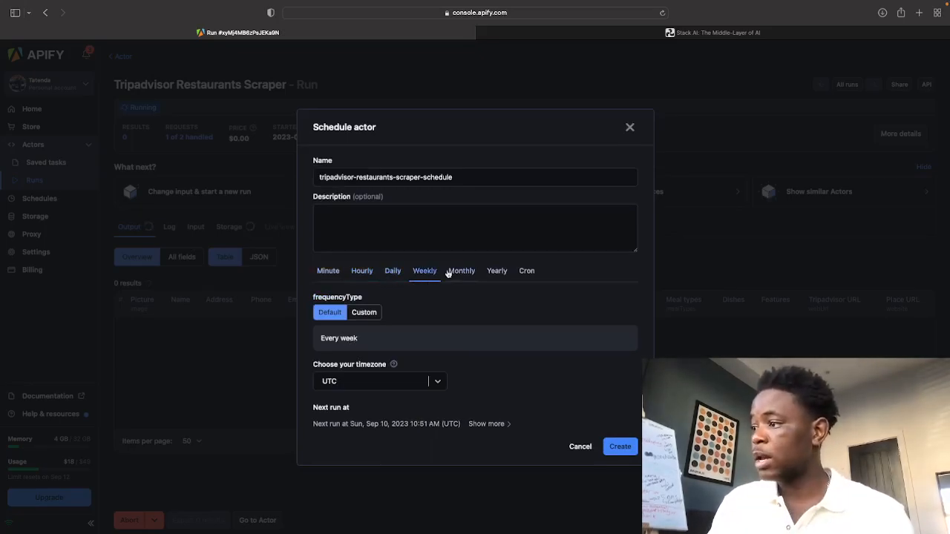
{"action": "left_click", "coordinate": [496, 270]}
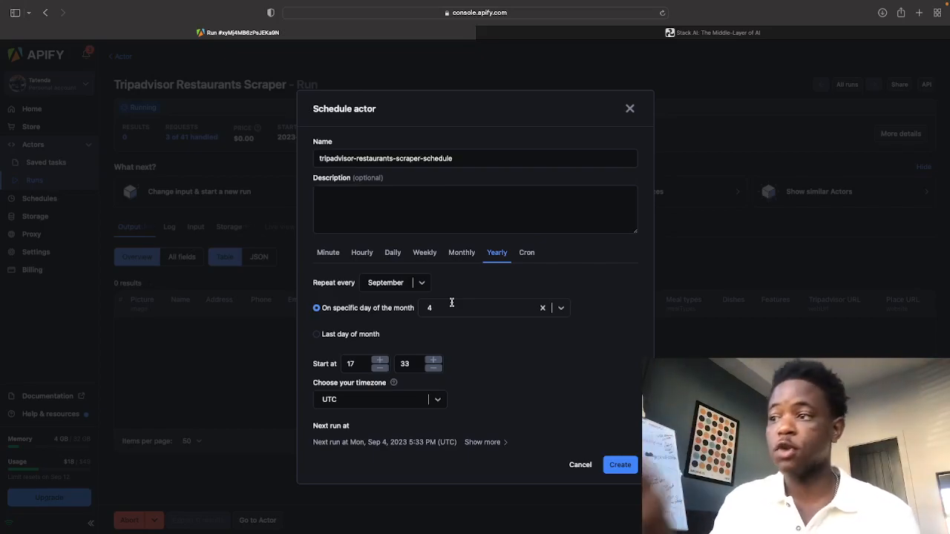
{"action": "mouse_move", "coordinate": [606, 89]}
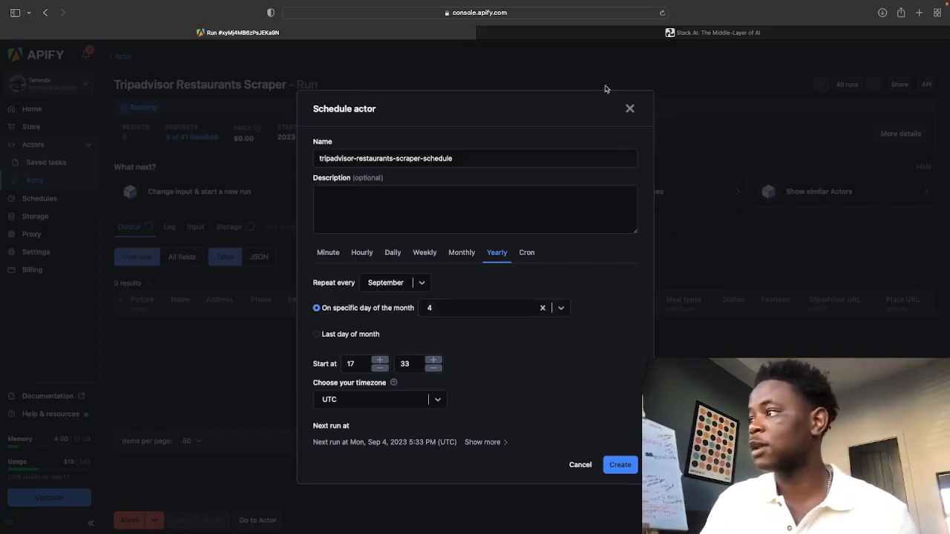
{"action": "left_click", "coordinate": [630, 108]}
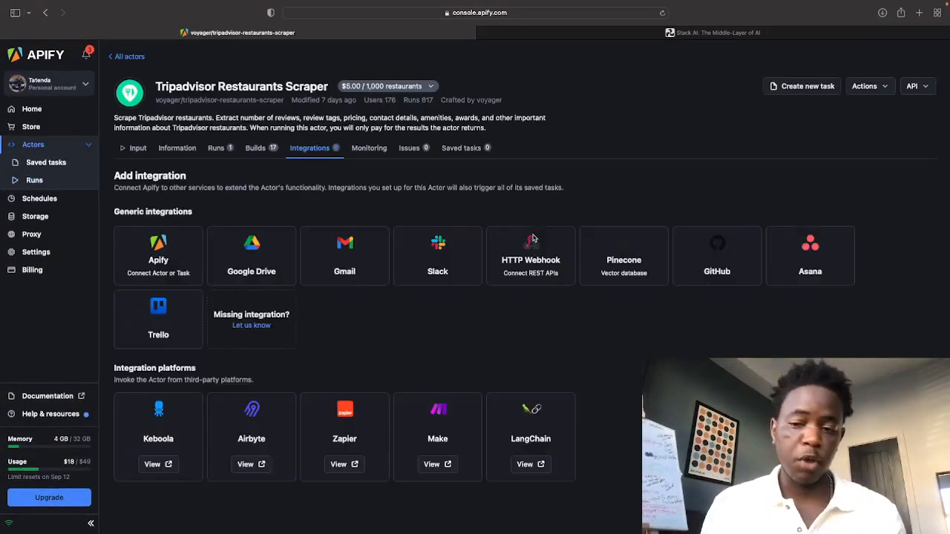
{"action": "mouse_move", "coordinate": [333, 328]}
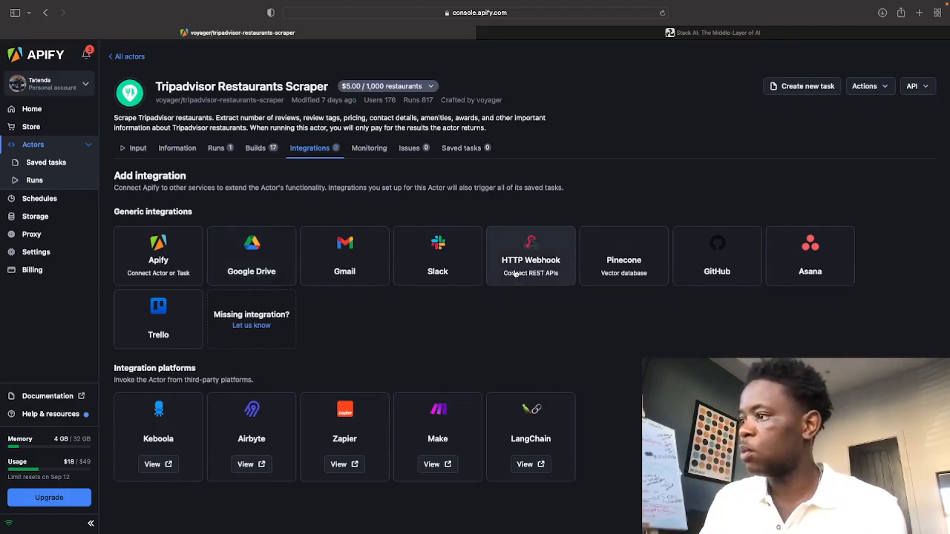
{"action": "mouse_move", "coordinate": [540, 422]}
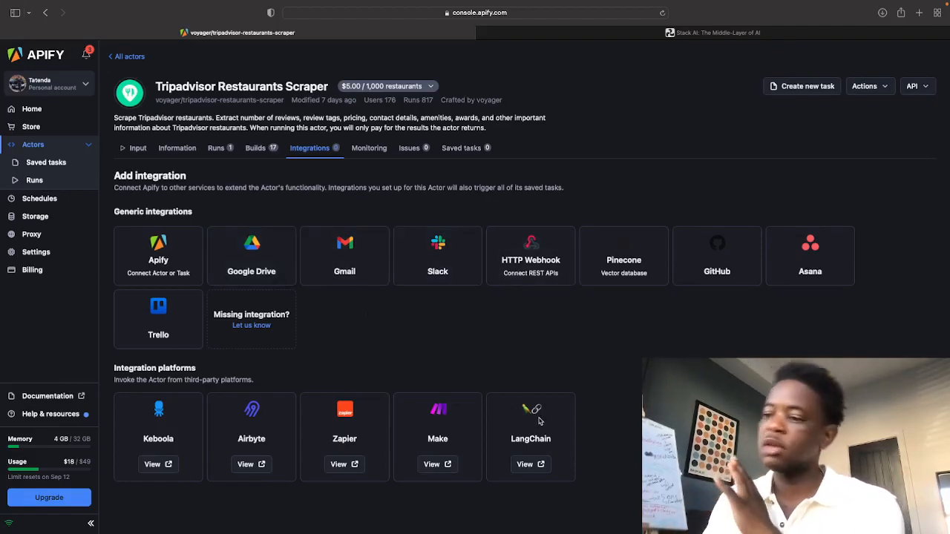
{"action": "mouse_move", "coordinate": [518, 356]}
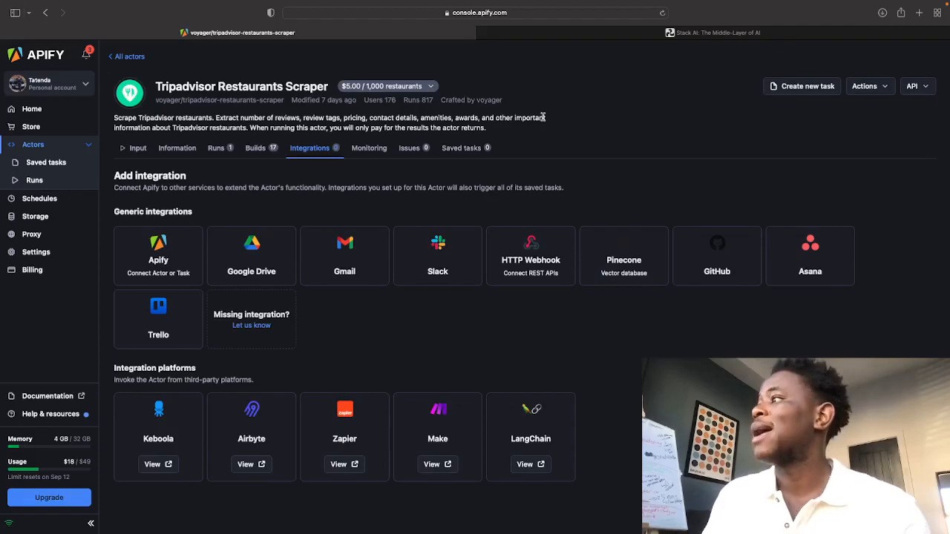
{"action": "mouse_move", "coordinate": [458, 202]}
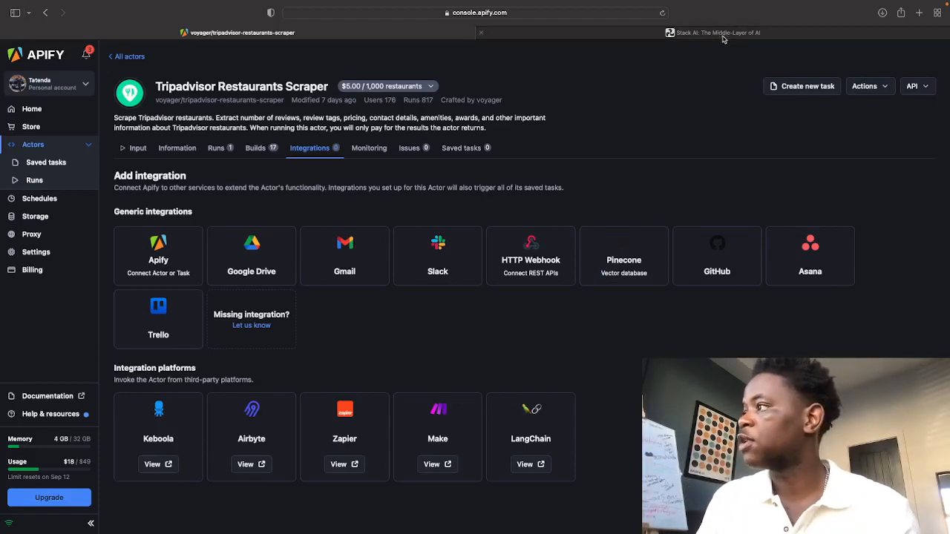
- Drop a Google Drive offline data loader onto the Stack AI flow, then return to the Apify tab
{"action": "left_click", "coordinate": [712, 32]}
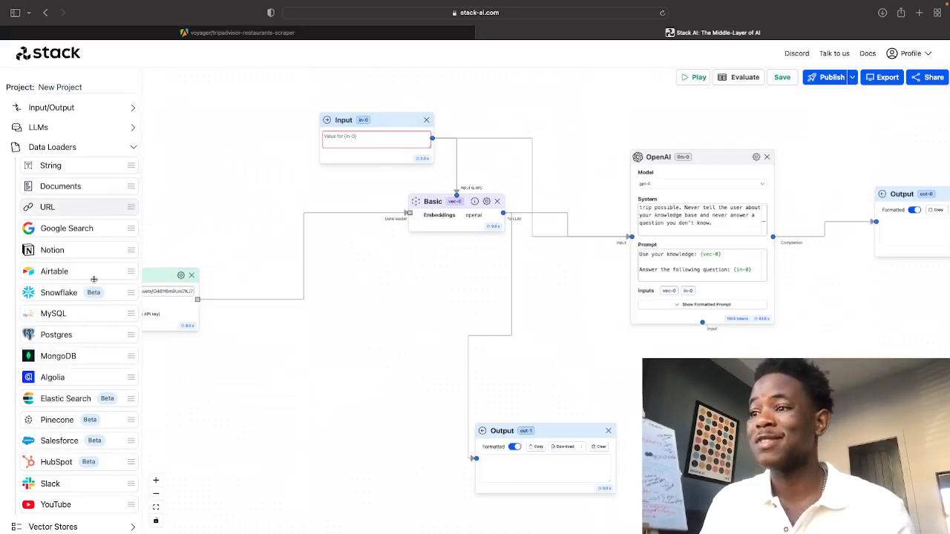
{"action": "scroll", "scroll_direction": "down", "scroll_amount": 3}
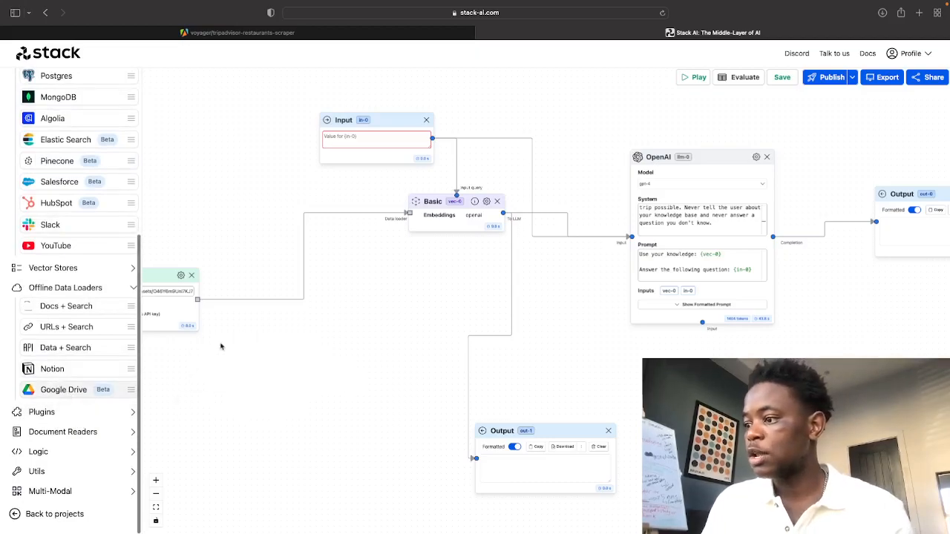
{"action": "left_click", "coordinate": [63, 388]}
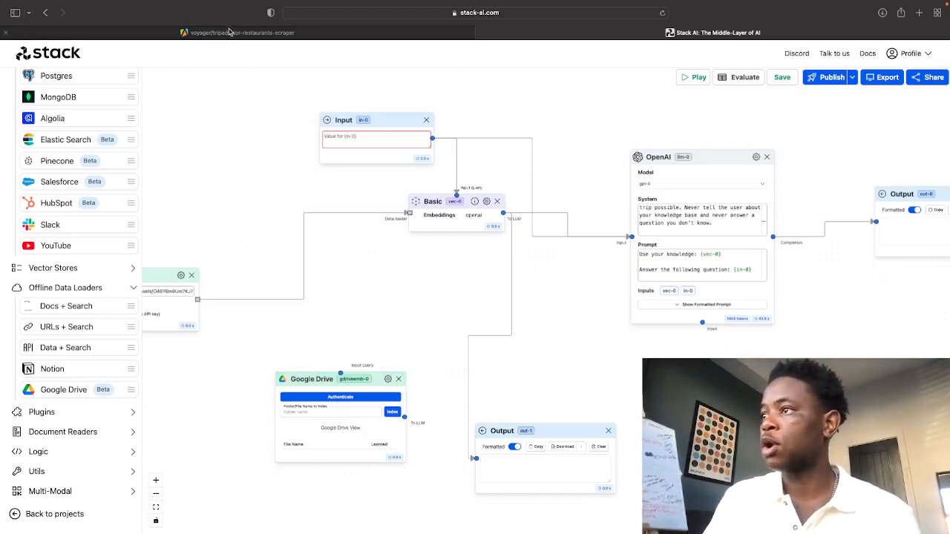
{"action": "left_click", "coordinate": [243, 33]}
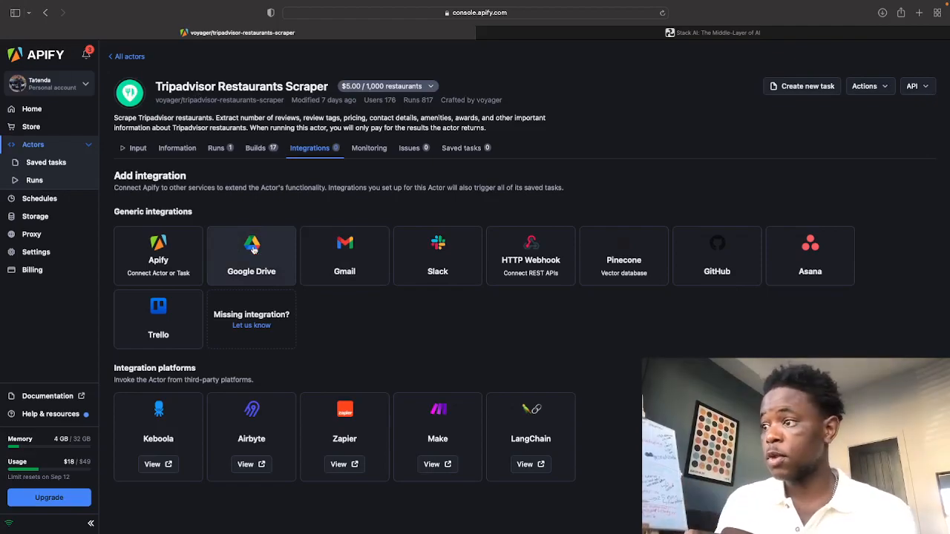
{"action": "left_click", "coordinate": [251, 255]}
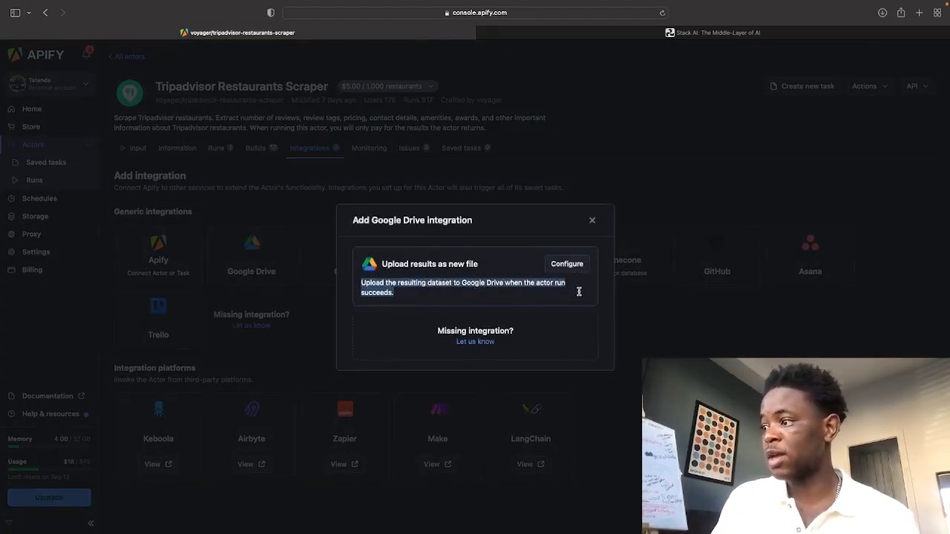
{"action": "left_click", "coordinate": [592, 220]}
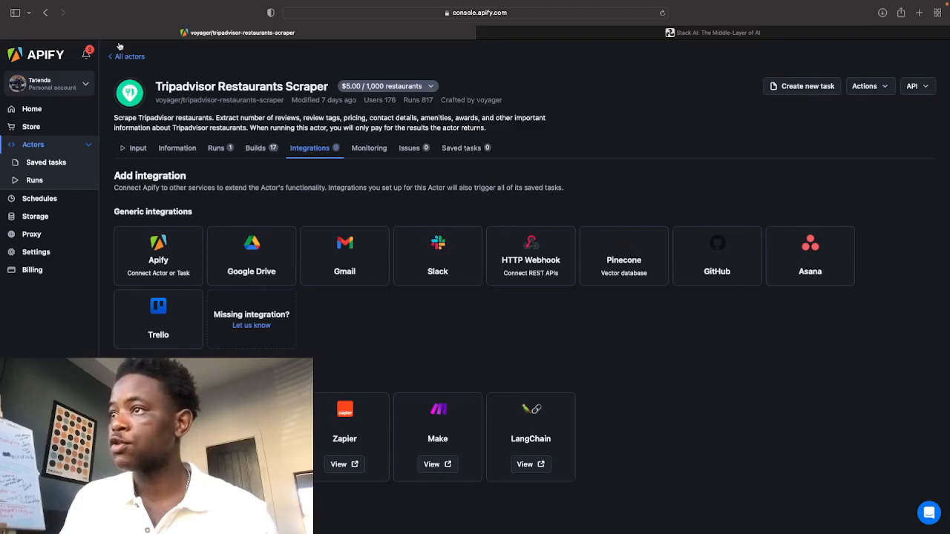
- Open the Tripadvisor Restaurants Scraper run from Runs and bring up its Export dataset dialog
{"action": "left_click", "coordinate": [34, 179]}
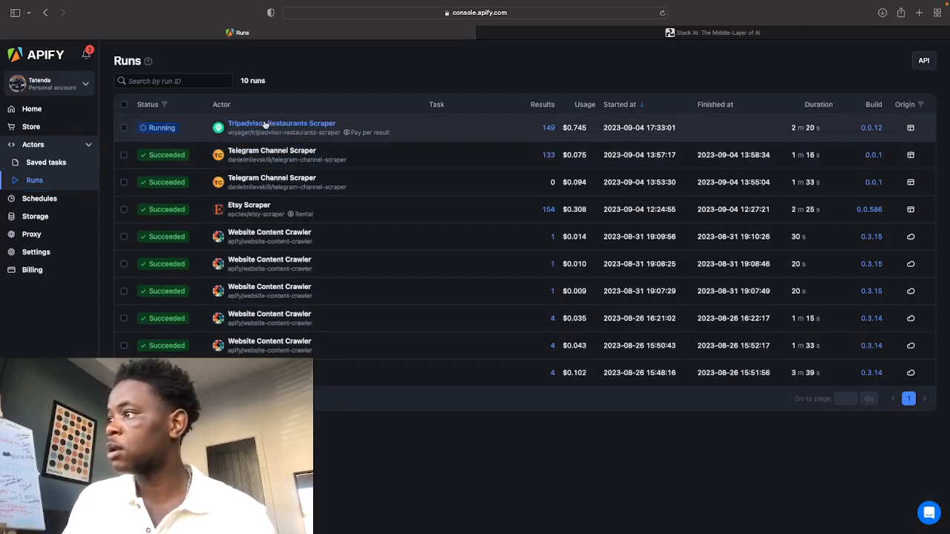
{"action": "left_click", "coordinate": [282, 123]}
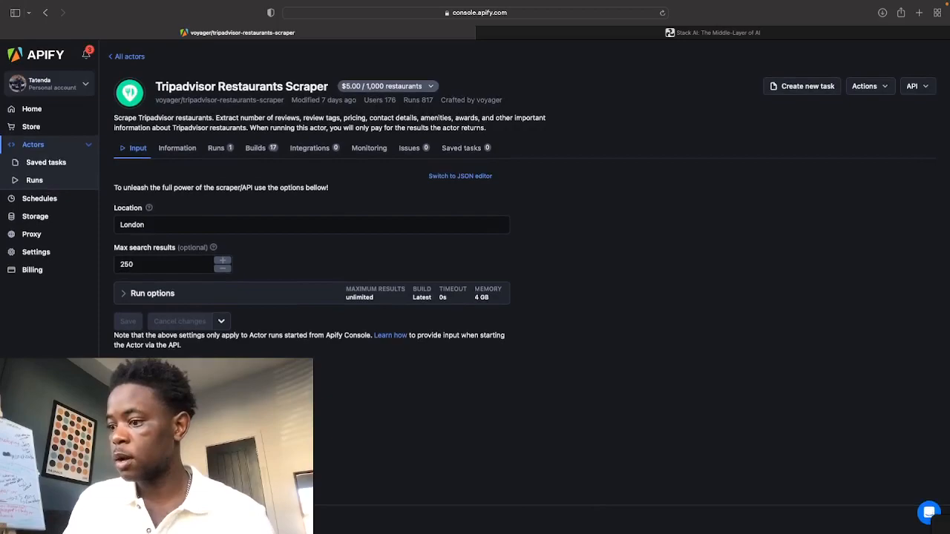
{"action": "left_click", "coordinate": [128, 321]}
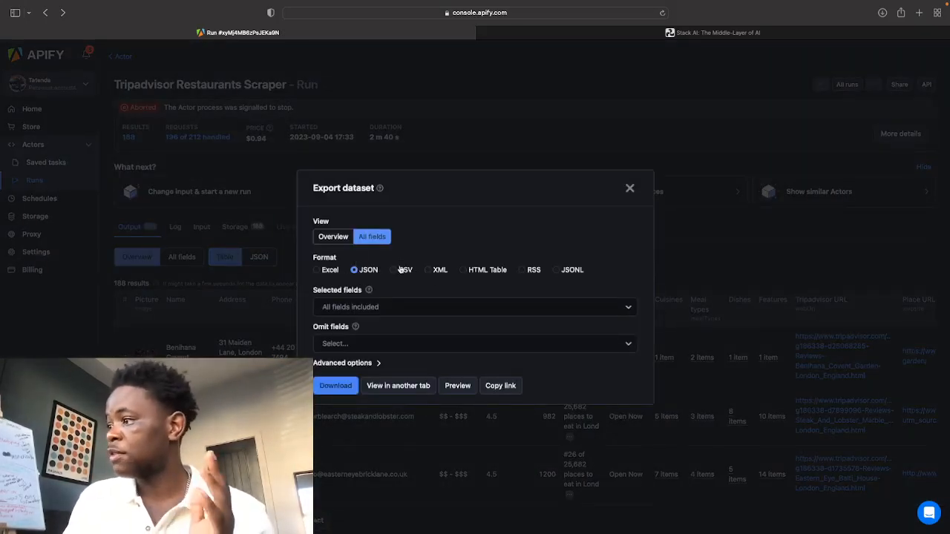
- Try XML and Excel export formats with Overview fields, then close the export dialog
{"action": "left_click", "coordinate": [427, 270]}
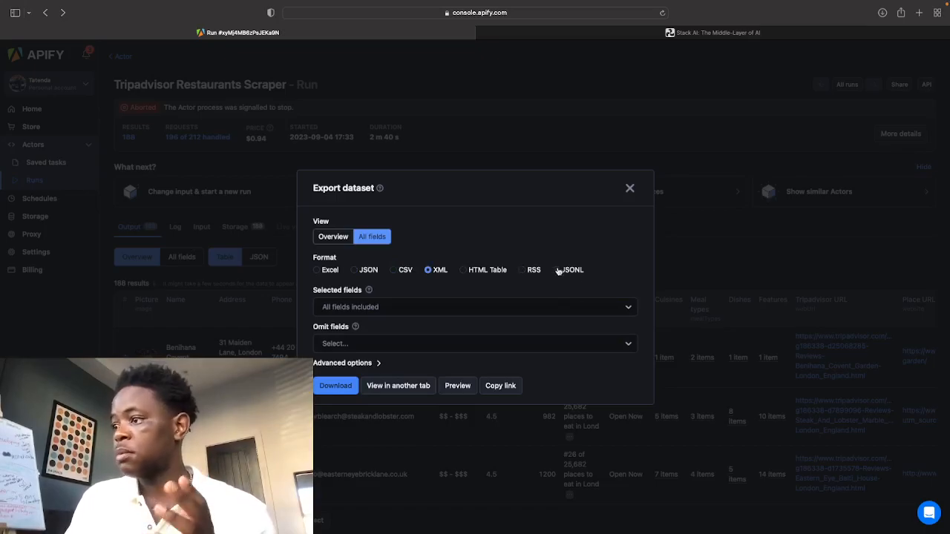
{"action": "left_click", "coordinate": [316, 270]}
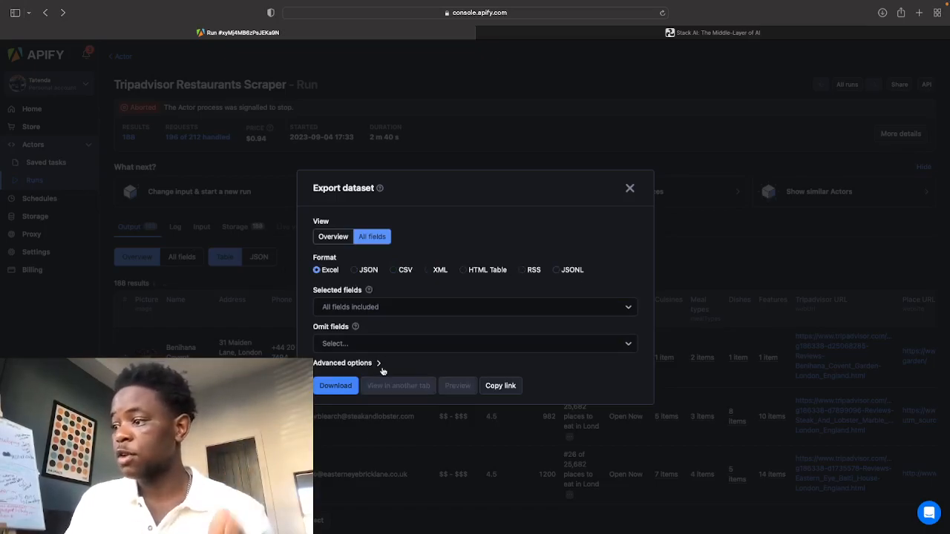
{"action": "mouse_move", "coordinate": [463, 328]}
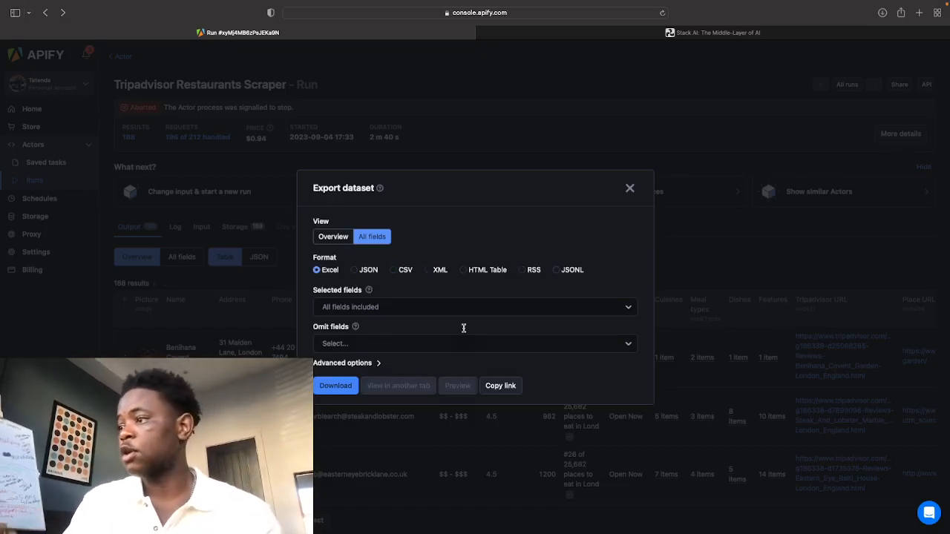
{"action": "left_click", "coordinate": [332, 230]}
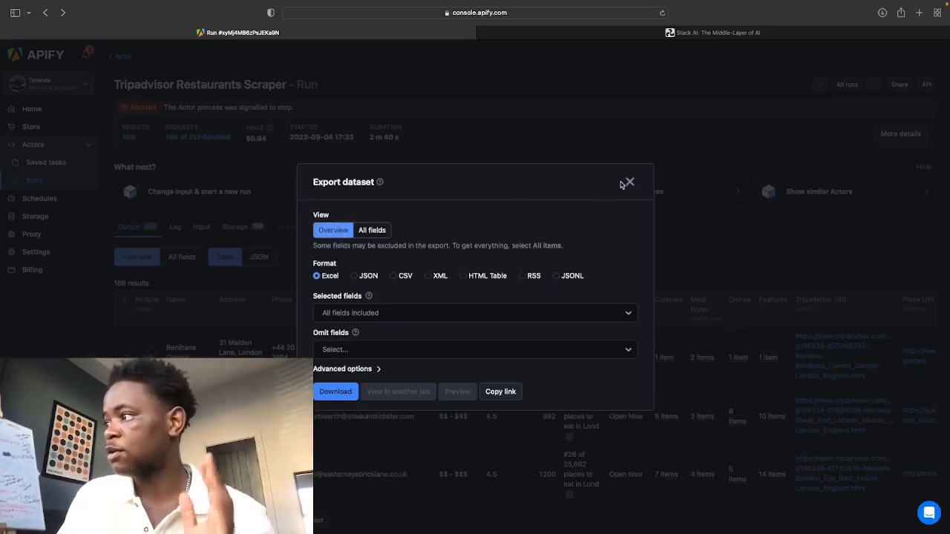
{"action": "left_click", "coordinate": [628, 181]}
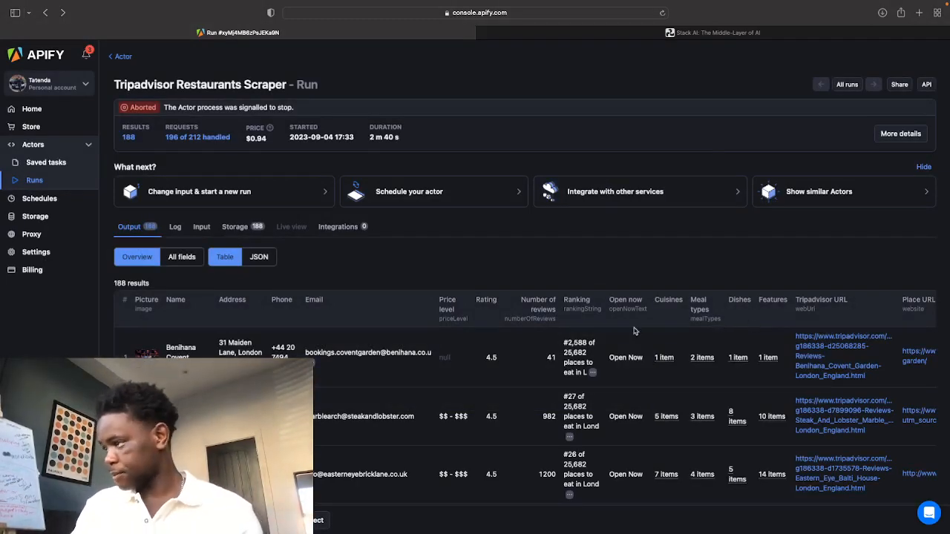
- Scroll the run output toward the dataset export link
{"action": "scroll", "scroll_direction": "down", "scroll_amount": 3}
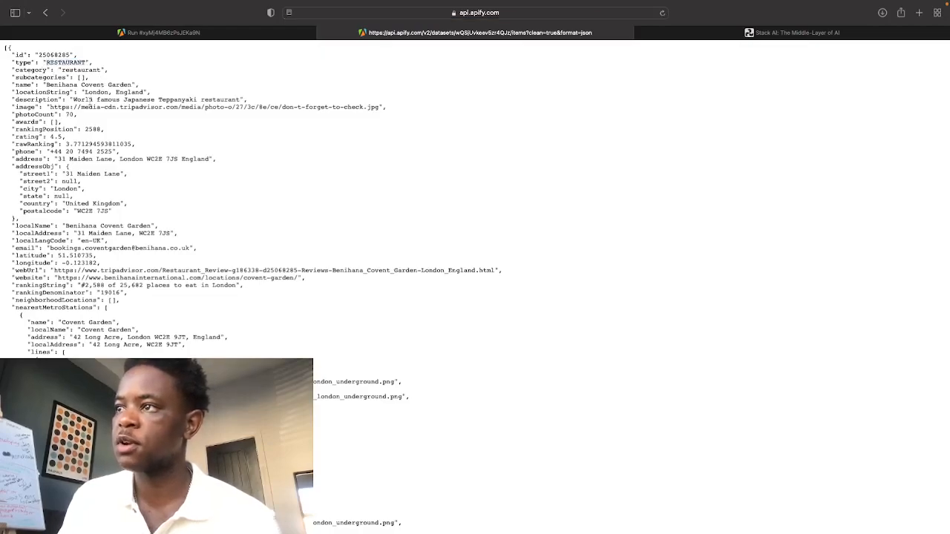
- Review the restaurant's description, features and opening hours in the Apify JSON records
{"action": "double_click", "coordinate": [112, 99]}
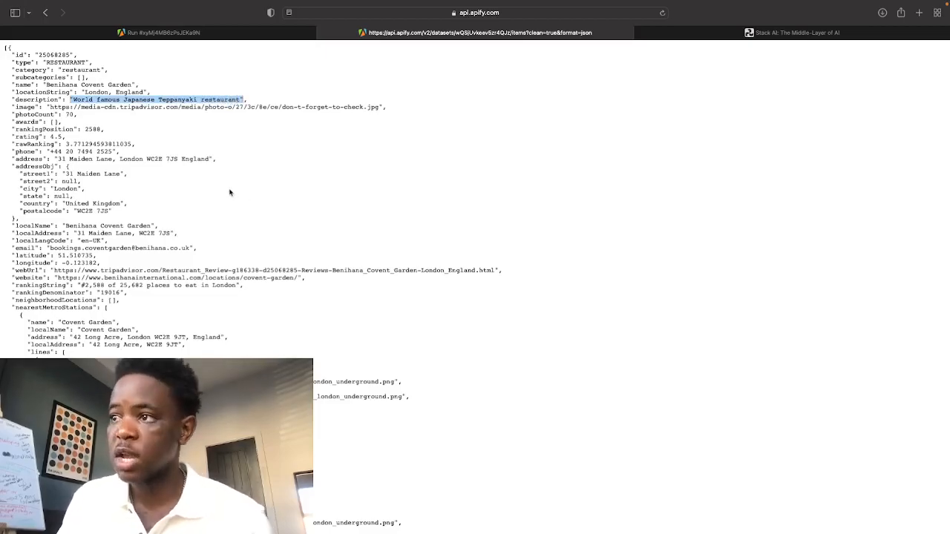
{"action": "scroll", "scroll_direction": "down", "scroll_amount": 3}
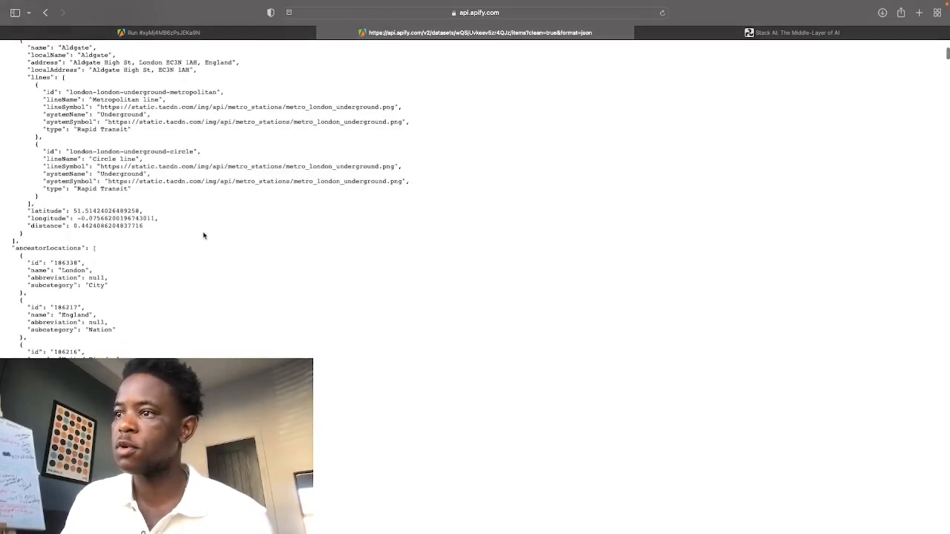
{"action": "scroll", "scroll_direction": "down", "scroll_amount": 3}
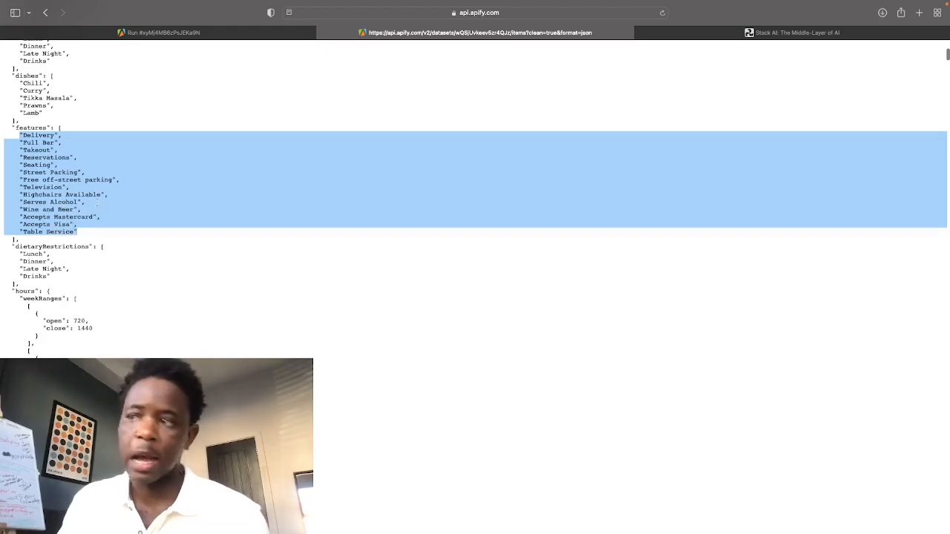
{"action": "scroll", "scroll_direction": "down", "scroll_amount": 3}
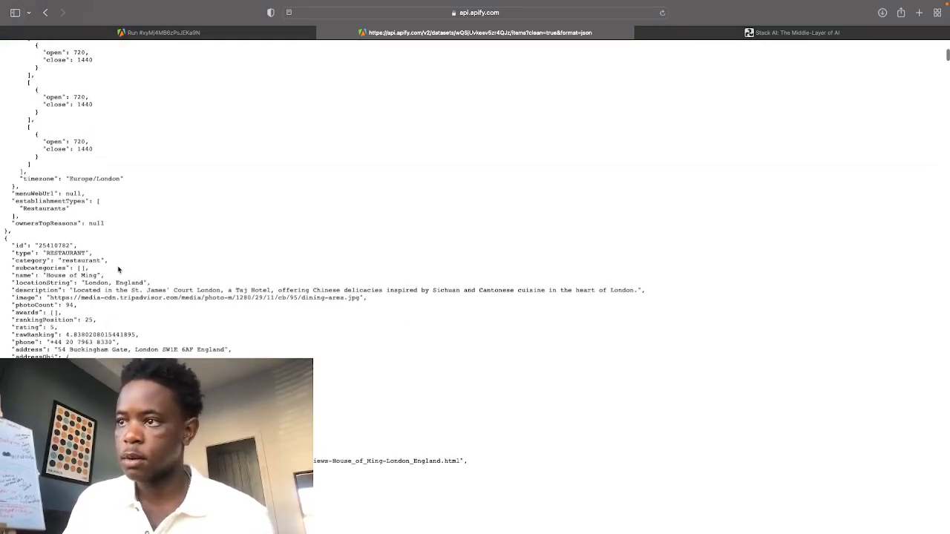
{"action": "scroll", "scroll_direction": "down", "scroll_amount": 3}
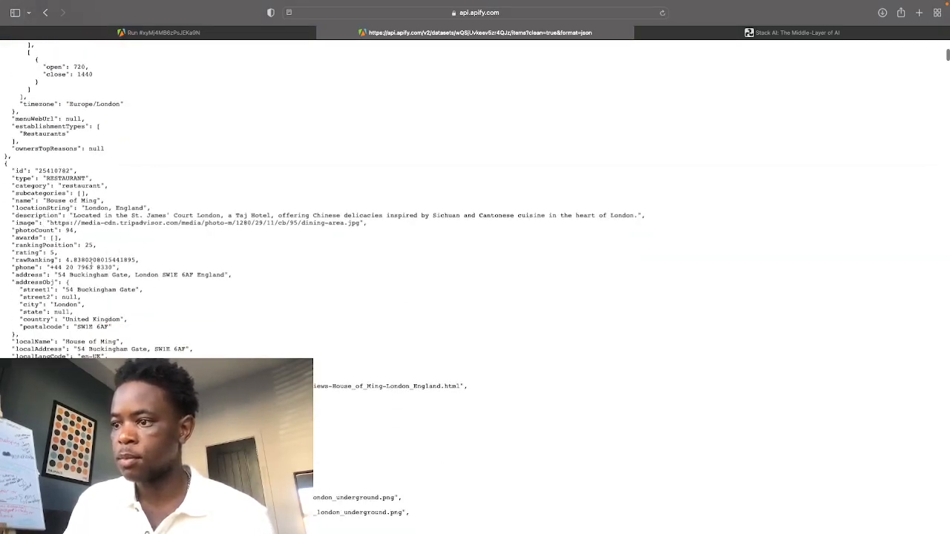
{"action": "scroll", "scroll_direction": "down", "scroll_amount": 3}
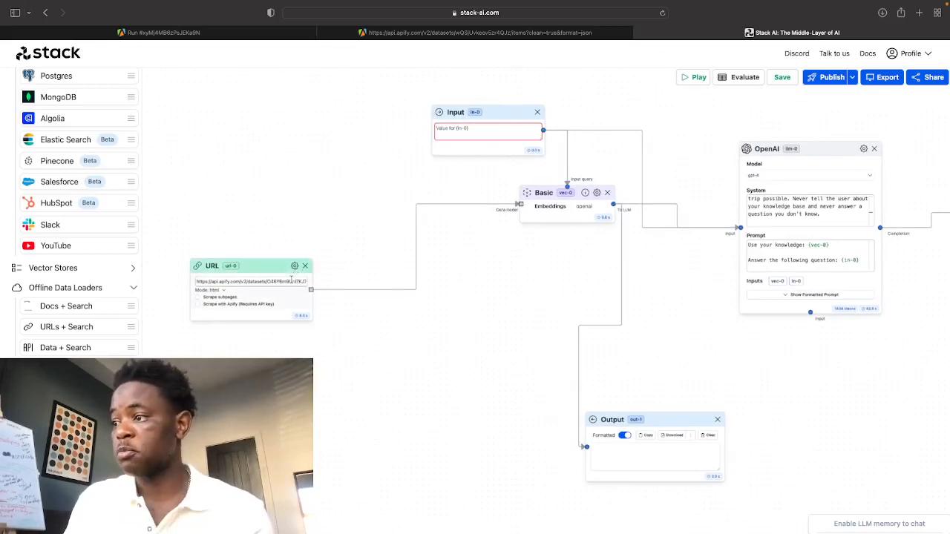
- Select the whole Apify dataset link in the URL loader node to copy it
{"action": "double_click", "coordinate": [289, 282]}
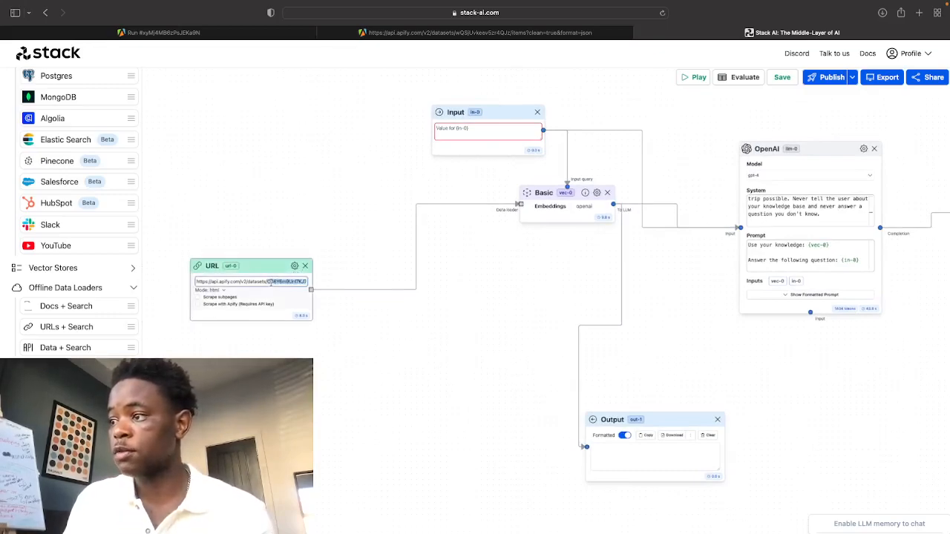
{"action": "triple_click", "coordinate": [250, 282]}
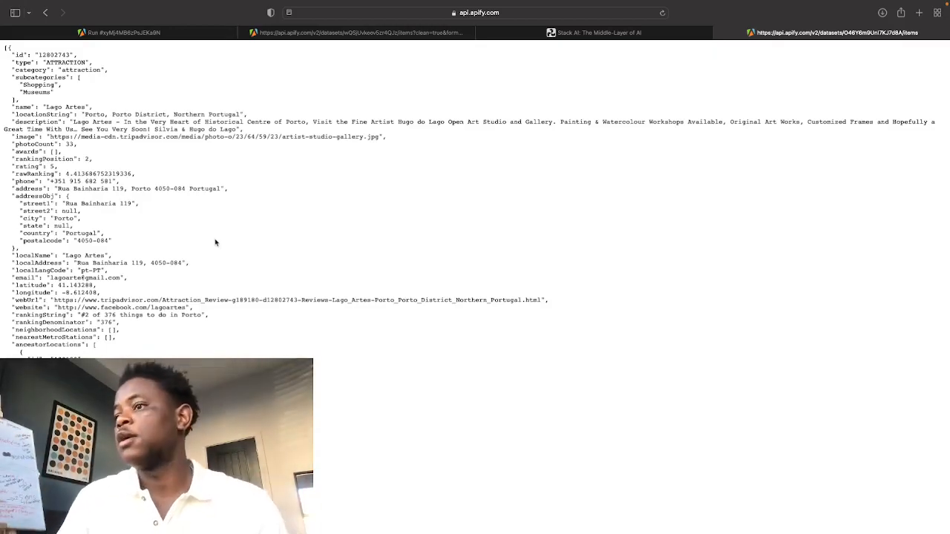
- Scroll through the Portugal attraction and Lisbon metro records in the dataset JSON
{"action": "scroll", "scroll_direction": "down", "scroll_amount": 3}
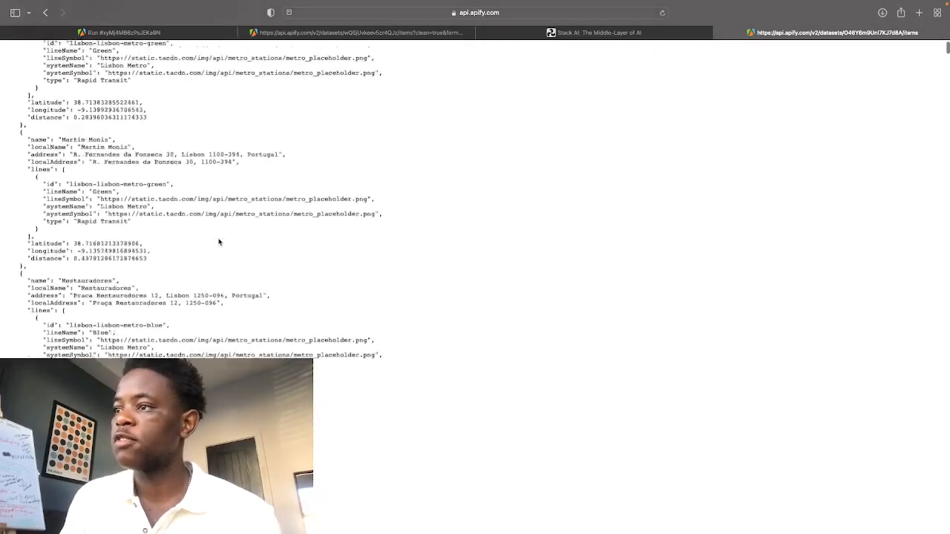
{"action": "scroll", "scroll_direction": "up", "scroll_amount": 3}
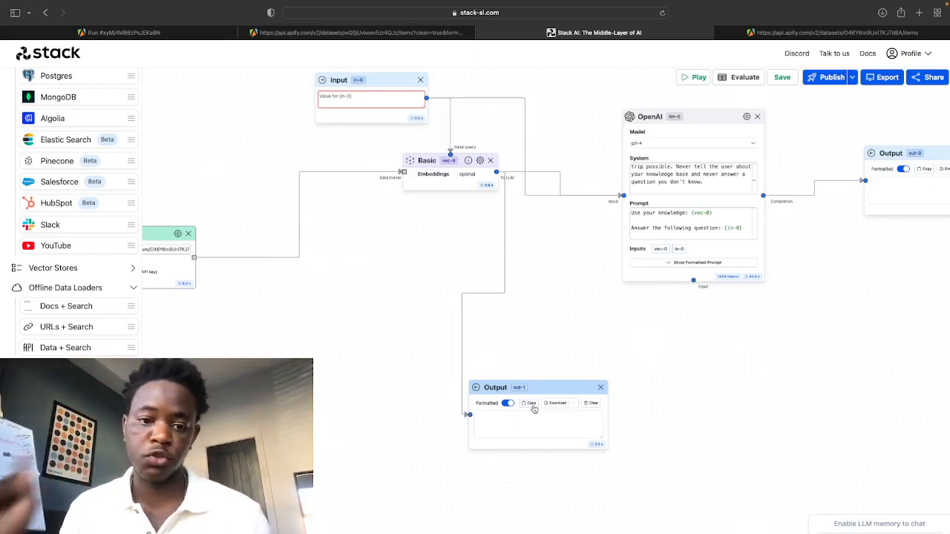
{"action": "mouse_move", "coordinate": [662, 401]}
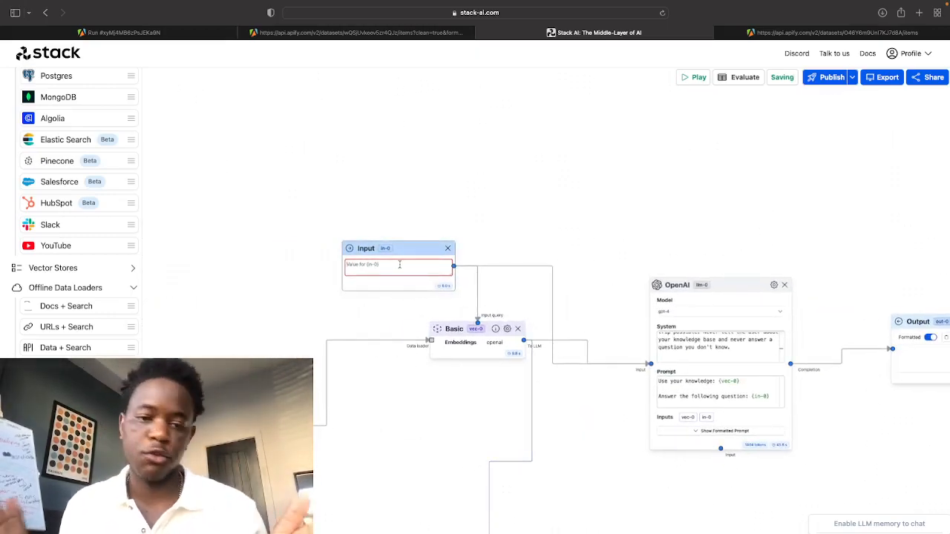
- Ask the flow a 'What are this...' question and run it for Lisbon activity suggestions
{"action": "right_click", "coordinate": [399, 264]}
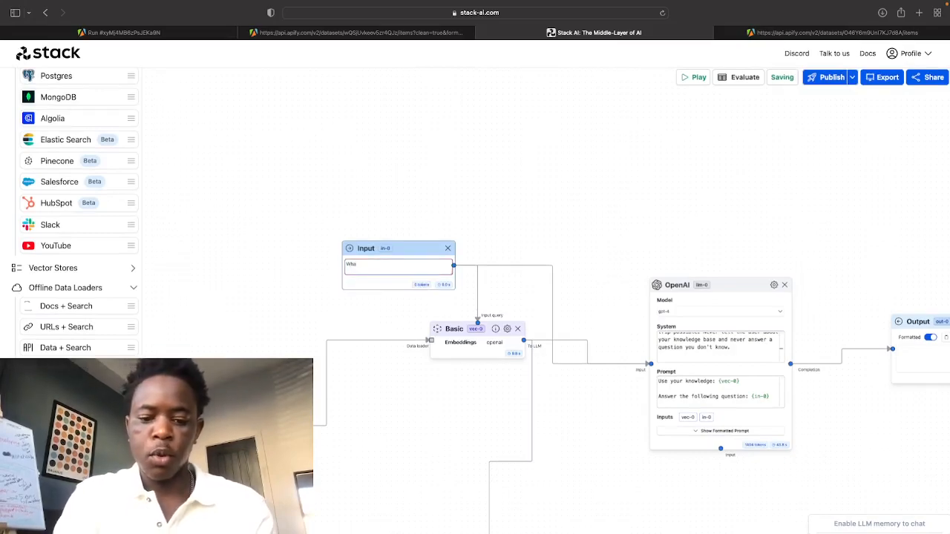
{"action": "type", "text": "What are this"}
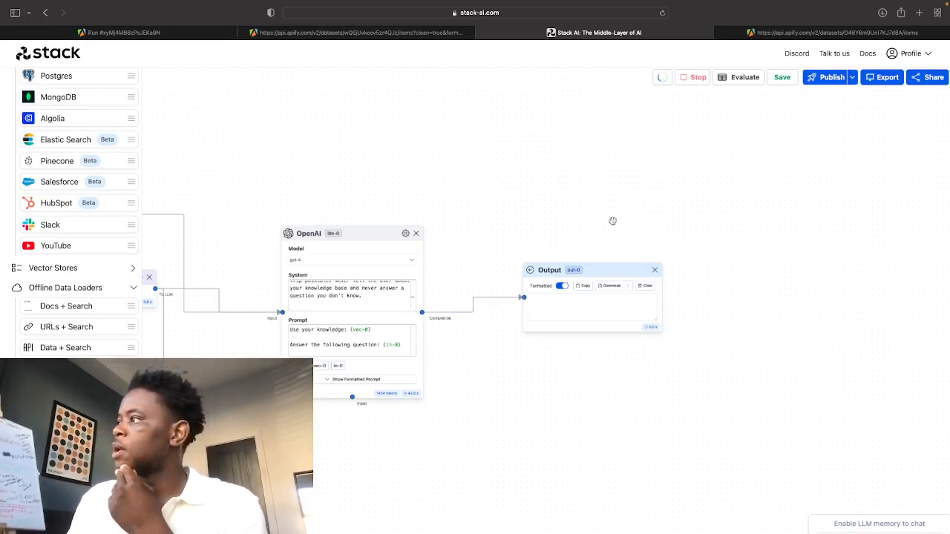
{"action": "mouse_move", "coordinate": [443, 151]}
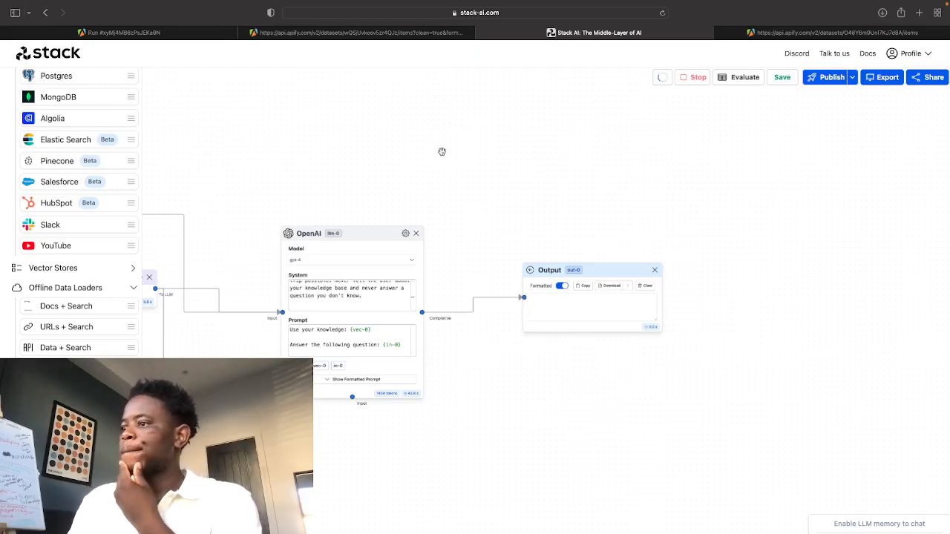
{"action": "mouse_move", "coordinate": [455, 254]}
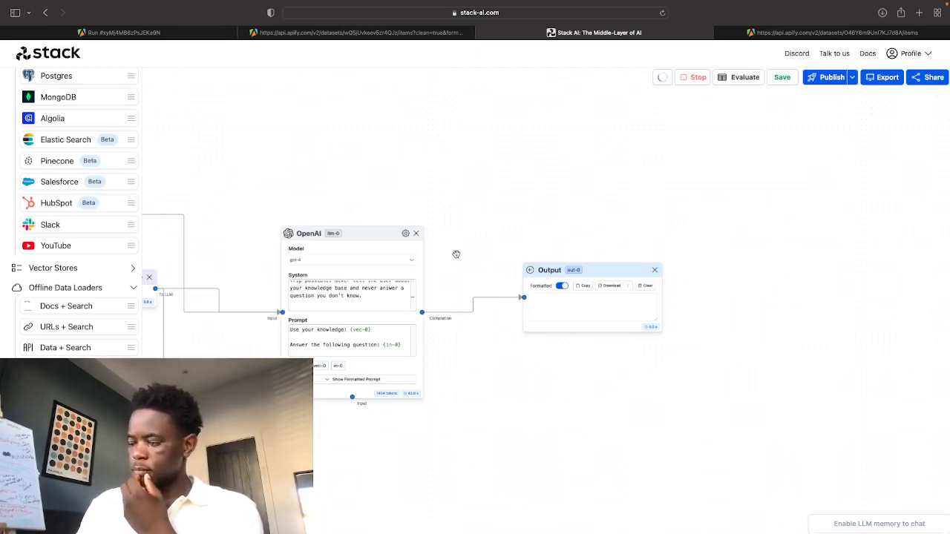
{"action": "left_click_drag", "start_coordinate": [457, 254], "coordinate": [445, 410]}
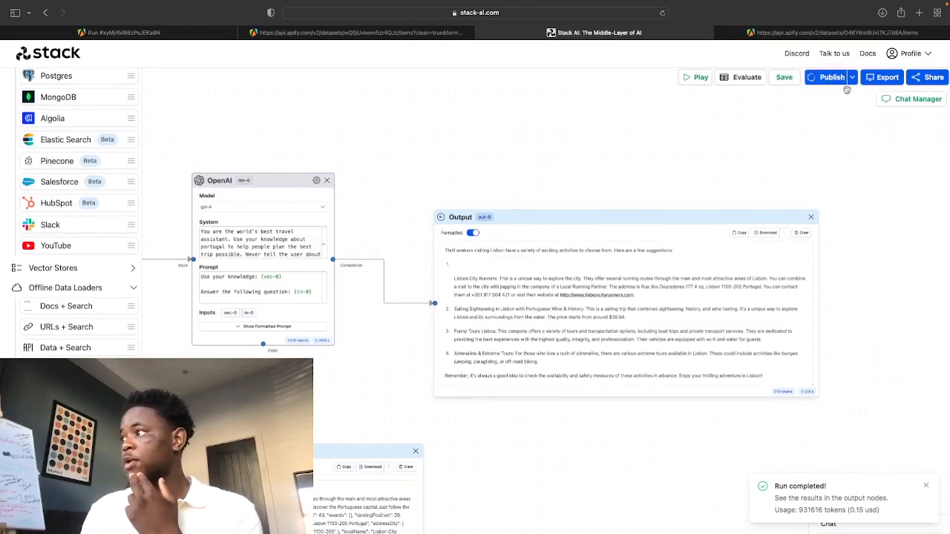
- Publish the flow and start its export setup
{"action": "left_click", "coordinate": [831, 77]}
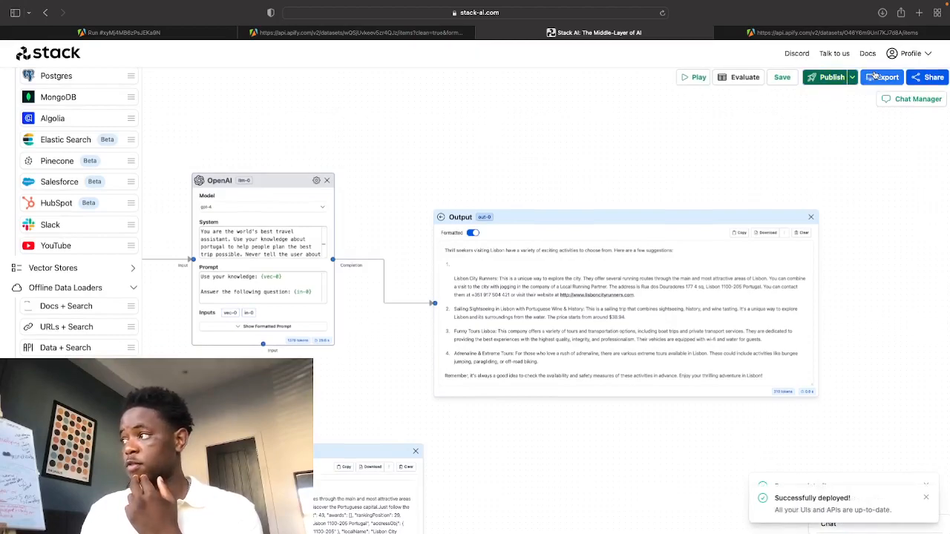
{"action": "left_click", "coordinate": [883, 77]}
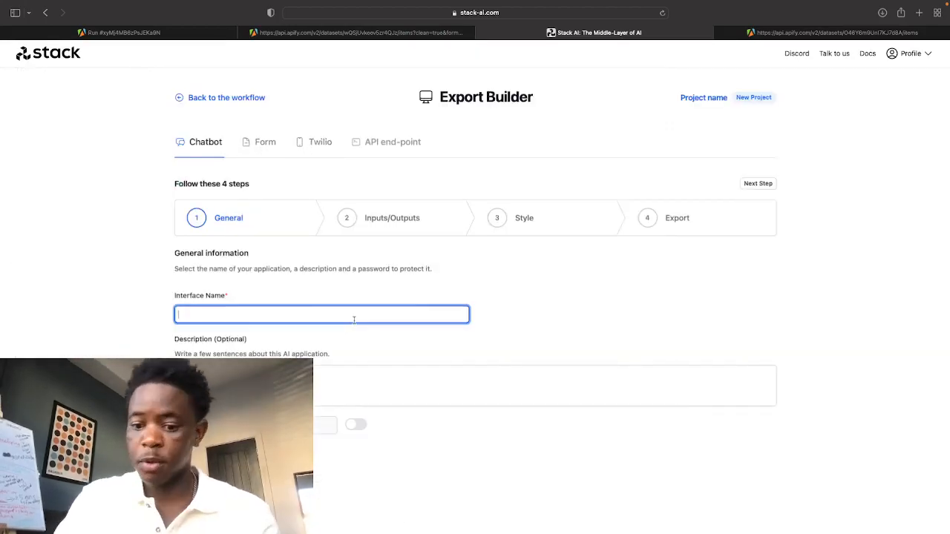
- Name the chatbot interface 'Portugal Travel Assistant' and proceed to the final export step
{"action": "type", "text": "Portgu"}
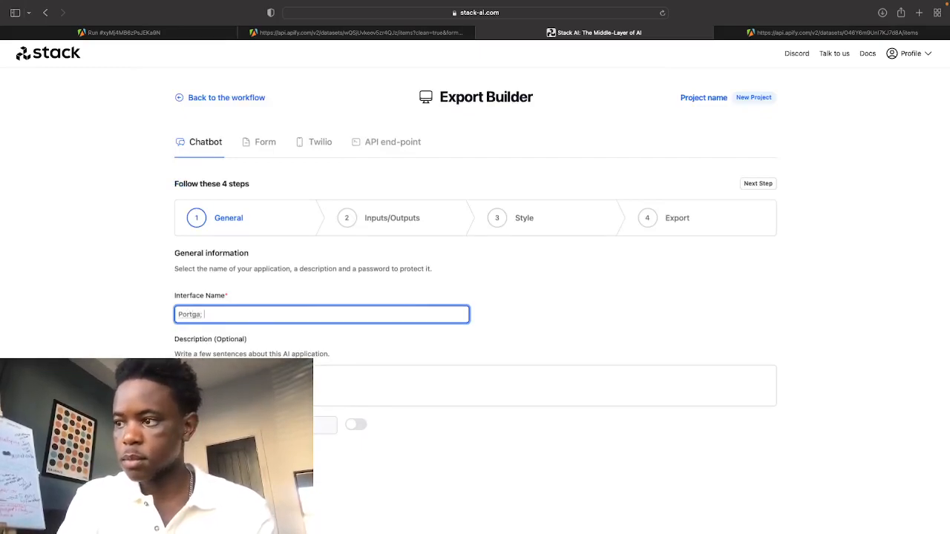
{"action": "type", "text": "Portugal"}
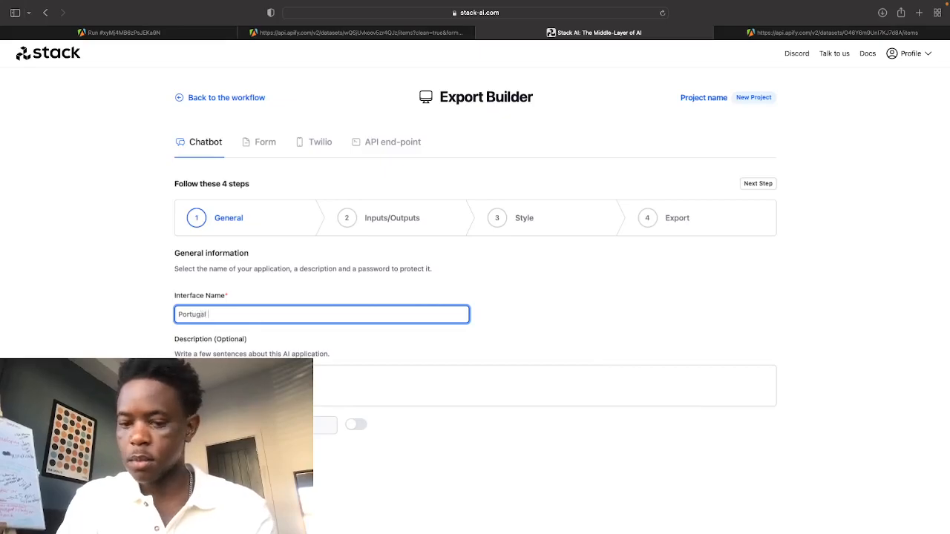
{"action": "type", "text": "Travel A"}
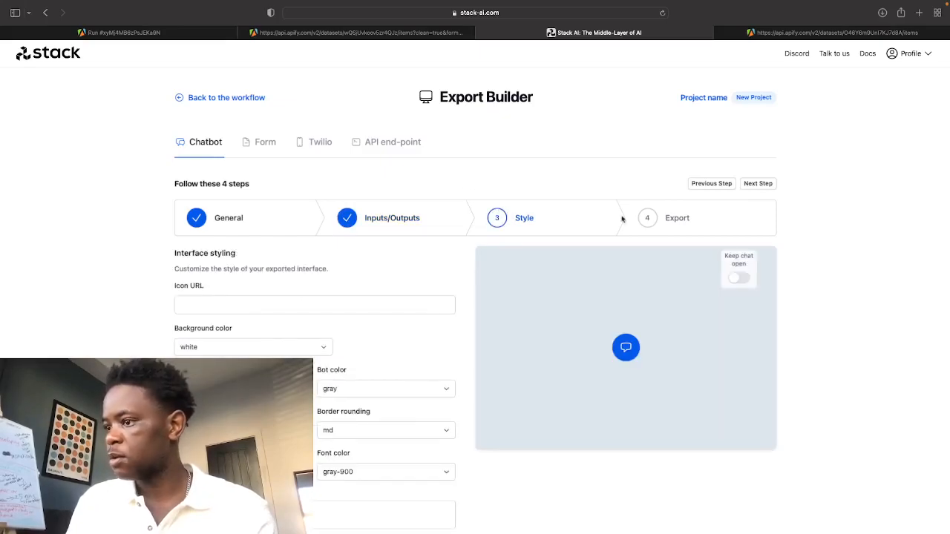
{"action": "left_click", "coordinate": [757, 184]}
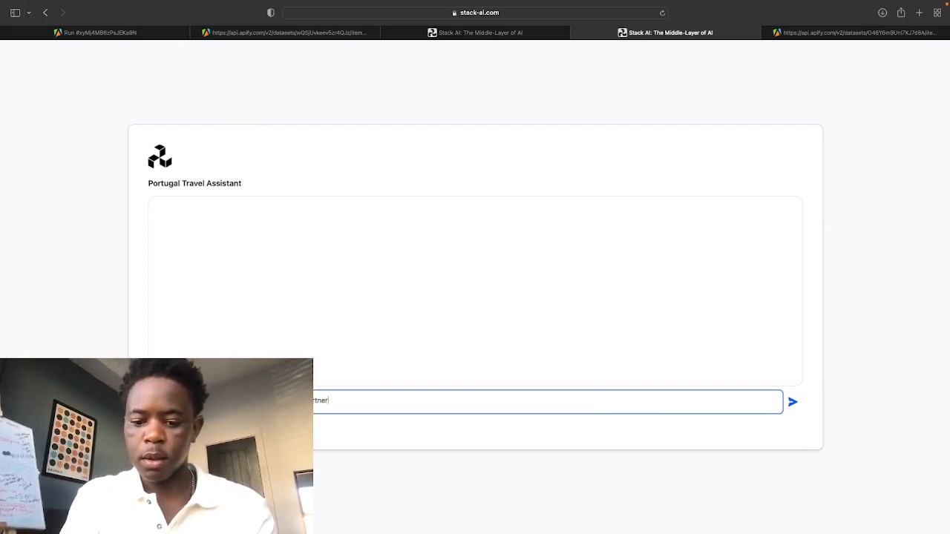
- Ask the chatbot about a Porto visit for people who love thrill seeking and adrenaline
{"action": "type", "text": "in"}
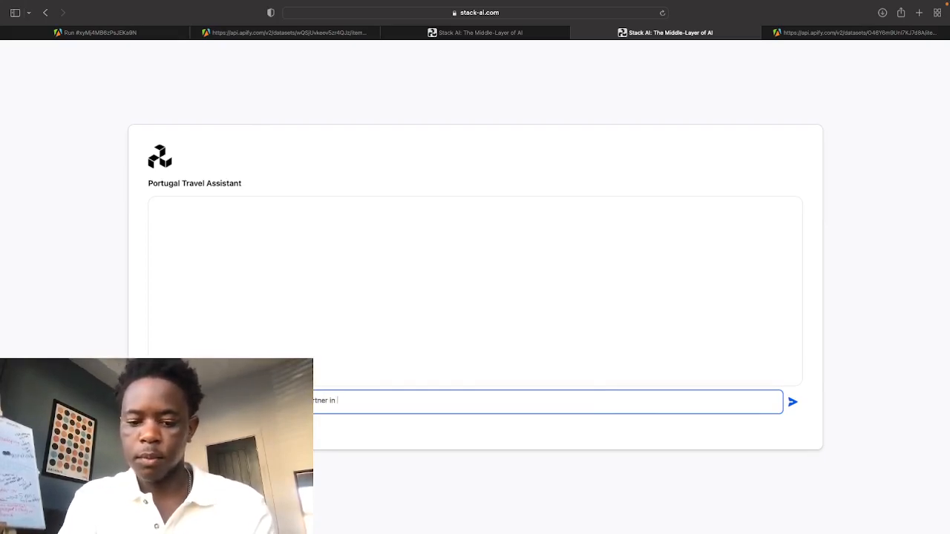
{"action": "type", "text": "POrt"}
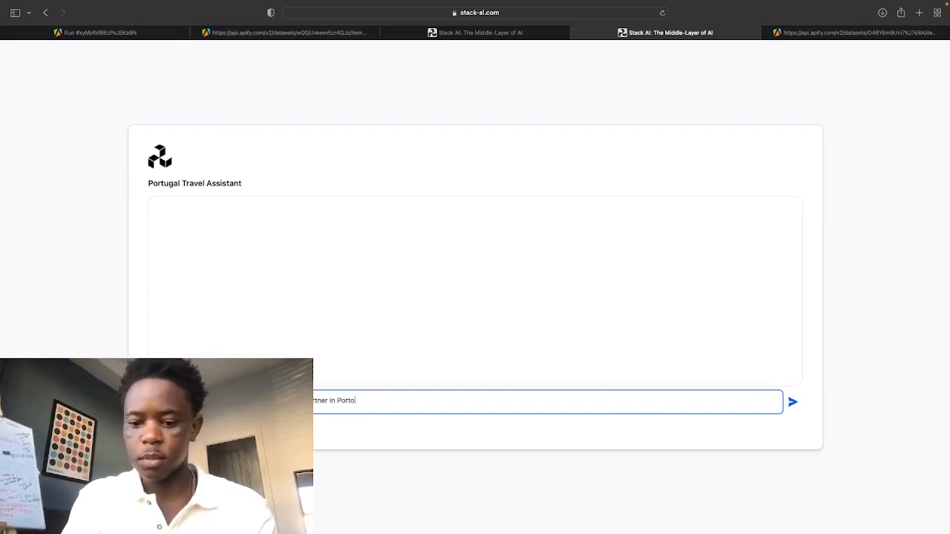
{"action": "type", "text": "WE lo"}
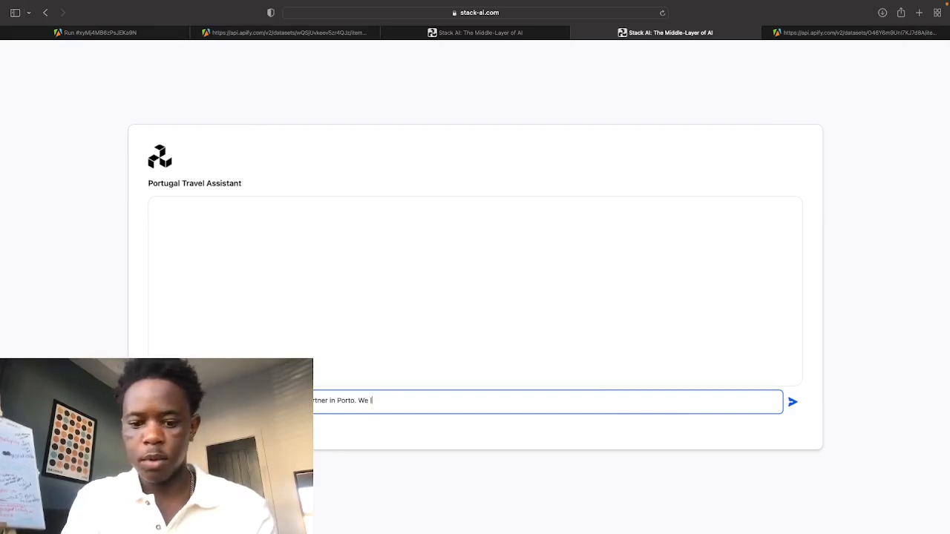
{"action": "type", "text": "love thrill seek"}
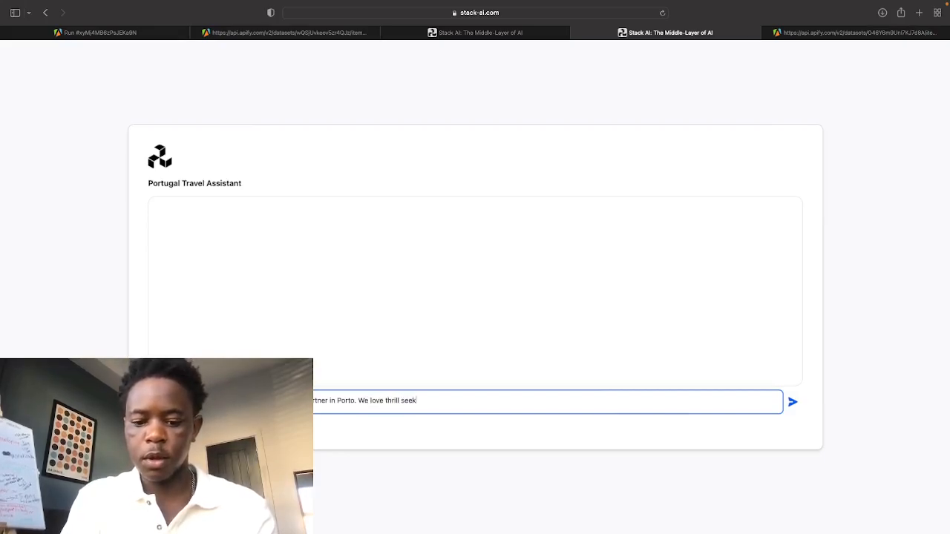
{"action": "type", "text": "ing and adrel"}
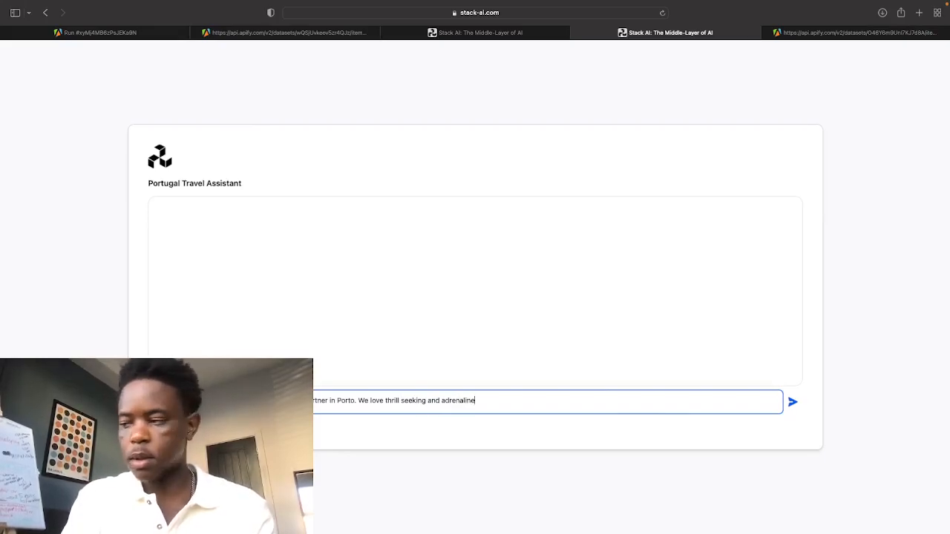
{"action": "left_click", "coordinate": [792, 400]}
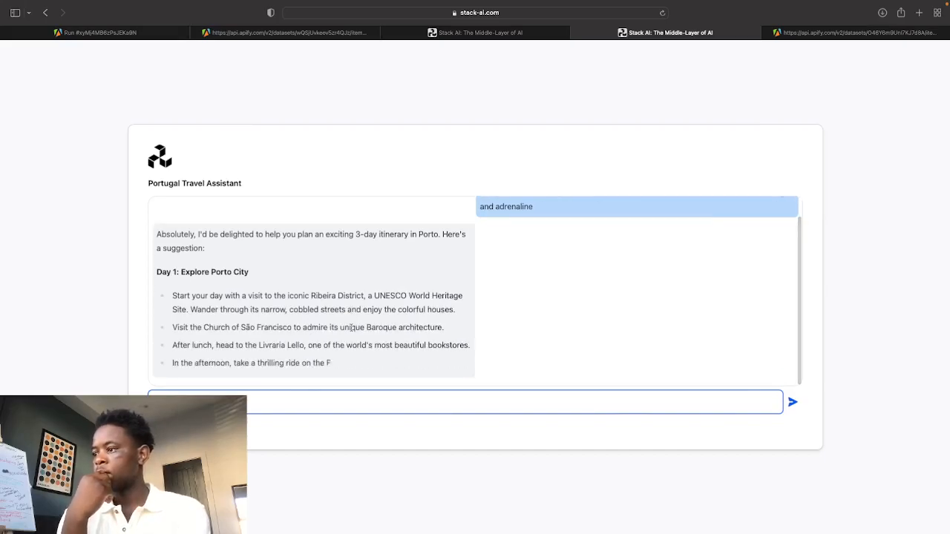
{"action": "scroll", "scroll_direction": "down", "scroll_amount": 3}
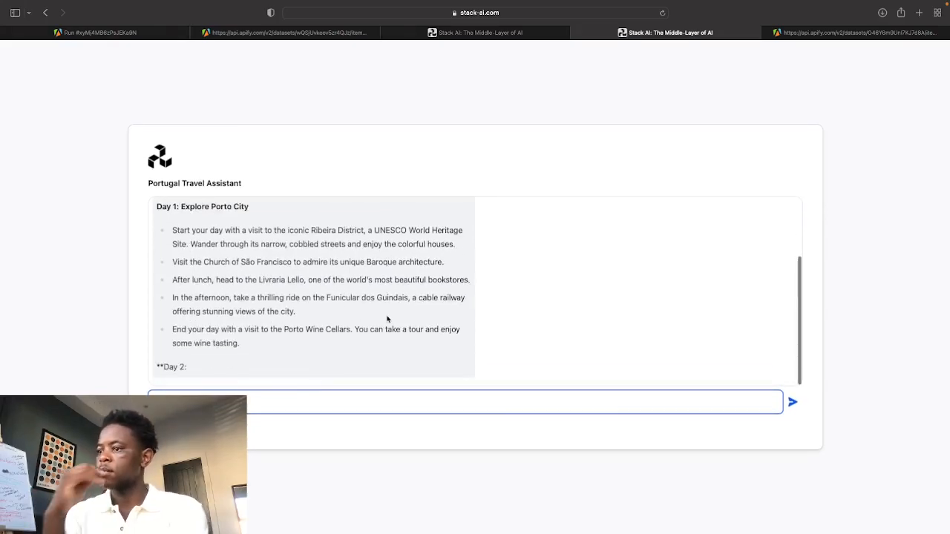
{"action": "scroll", "scroll_direction": "down", "scroll_amount": 3}
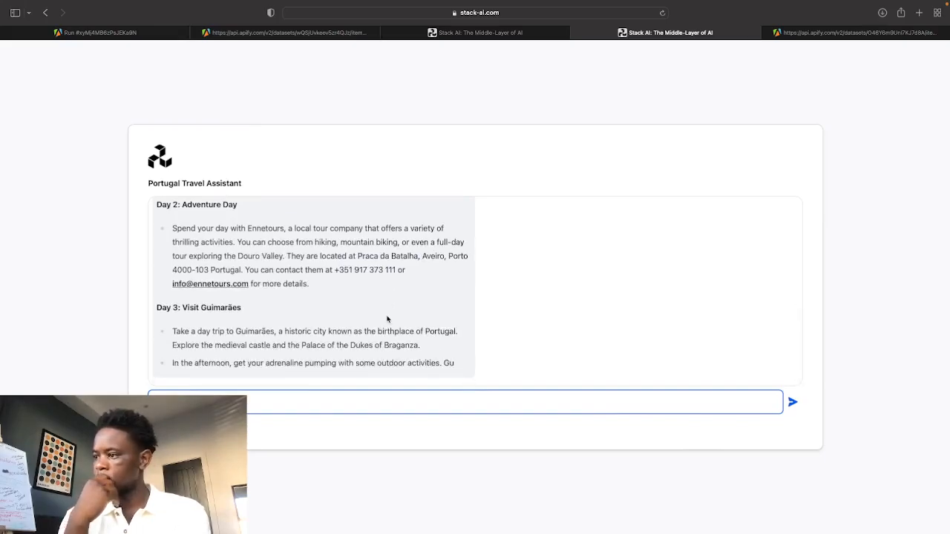
{"action": "scroll", "scroll_direction": "down", "scroll_amount": 3}
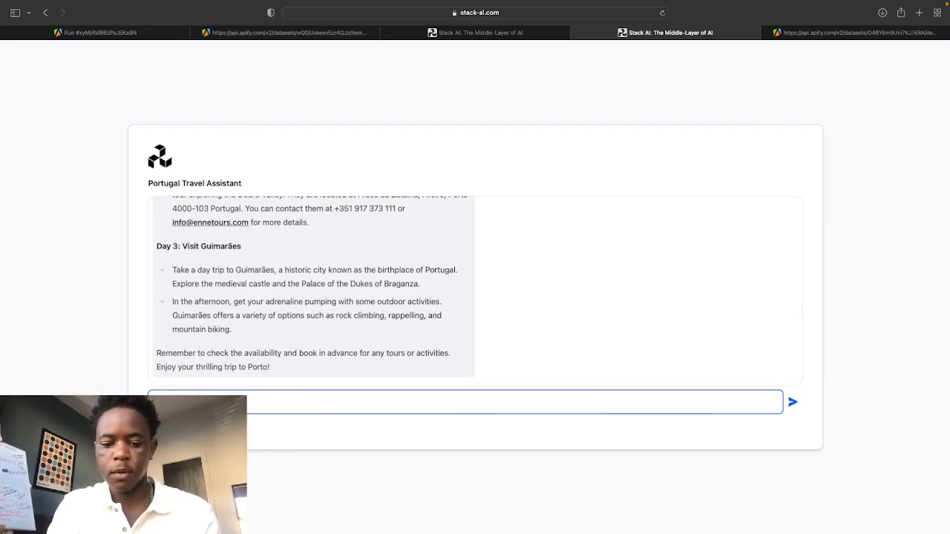
- Ask the chatbot to change the first day itinerary since it isn't thrill seeking
{"action": "type", "text": "seeking"}
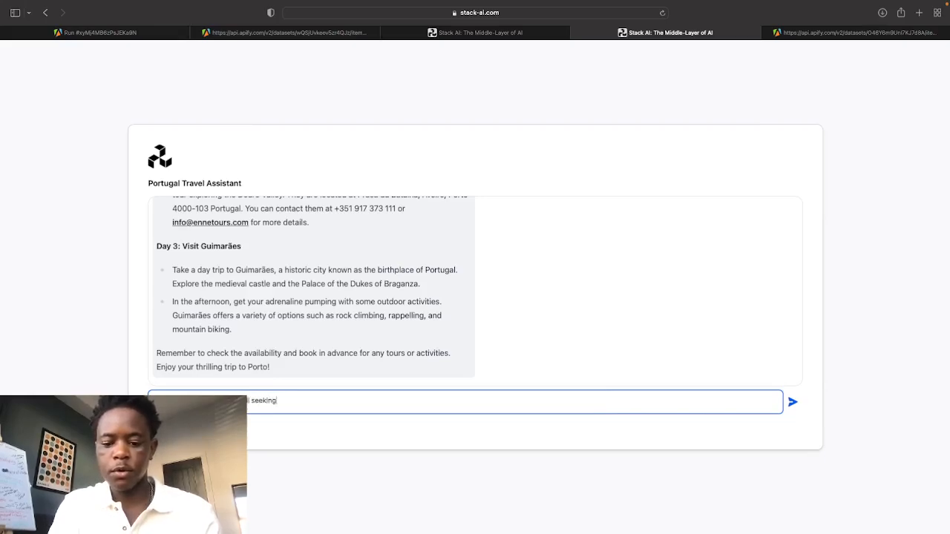
{"action": "type", "text": ", can you"}
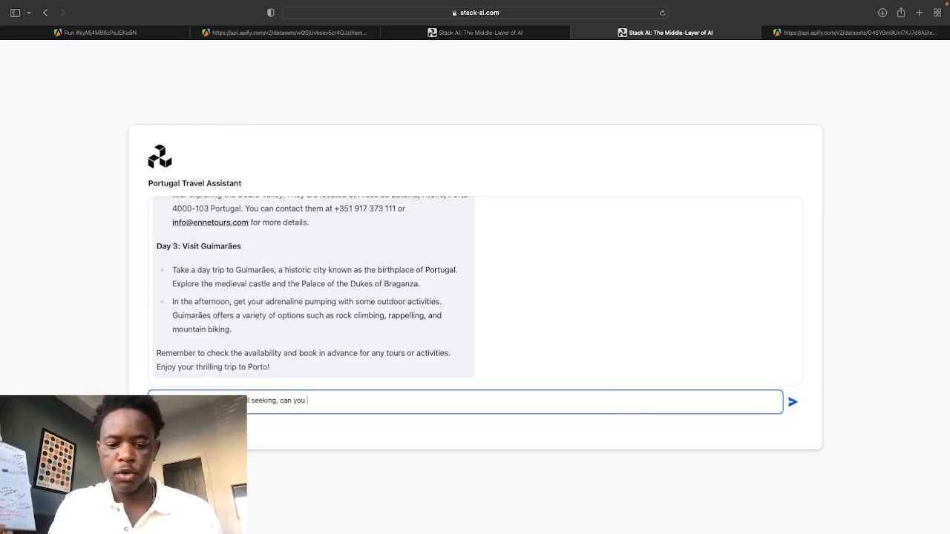
{"action": "type", "text": "change the"}
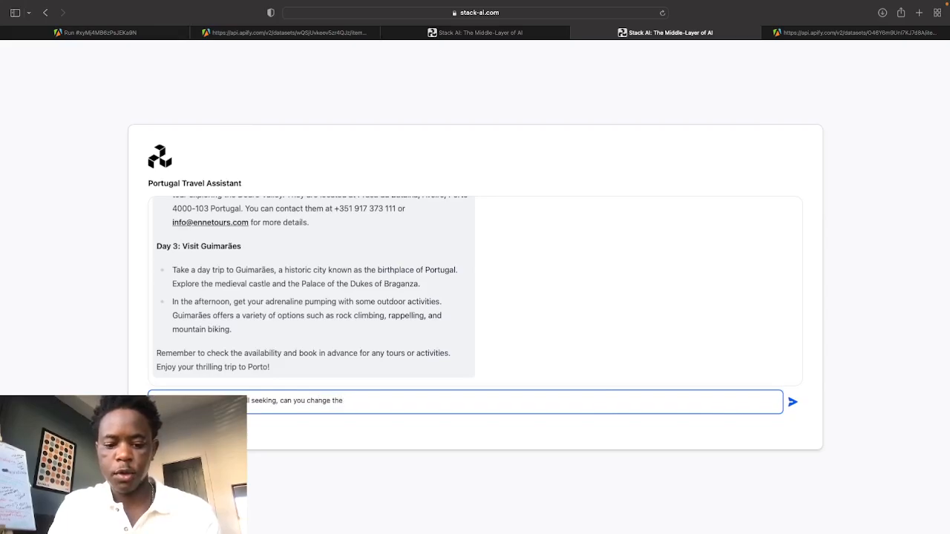
{"action": "type", "text": "first d"}
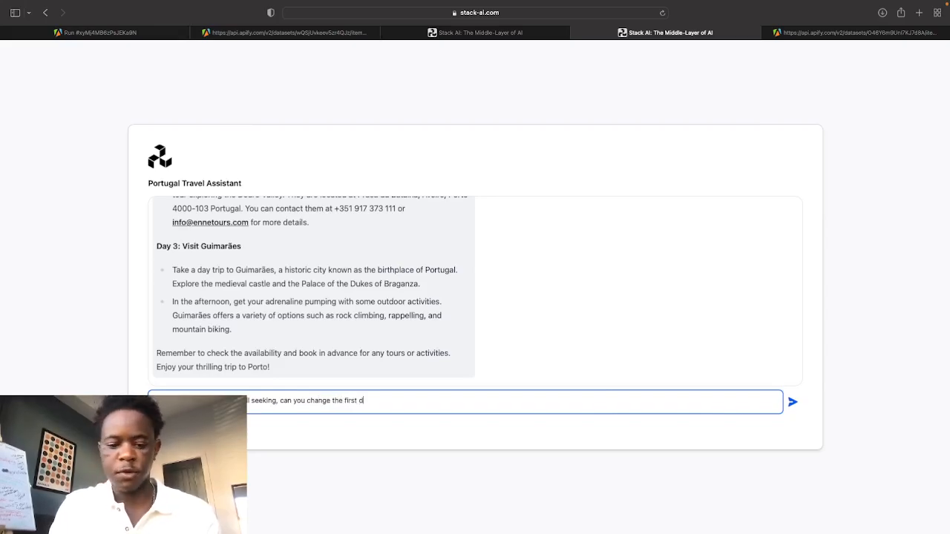
{"action": "type", "text": "ay itinerary"}
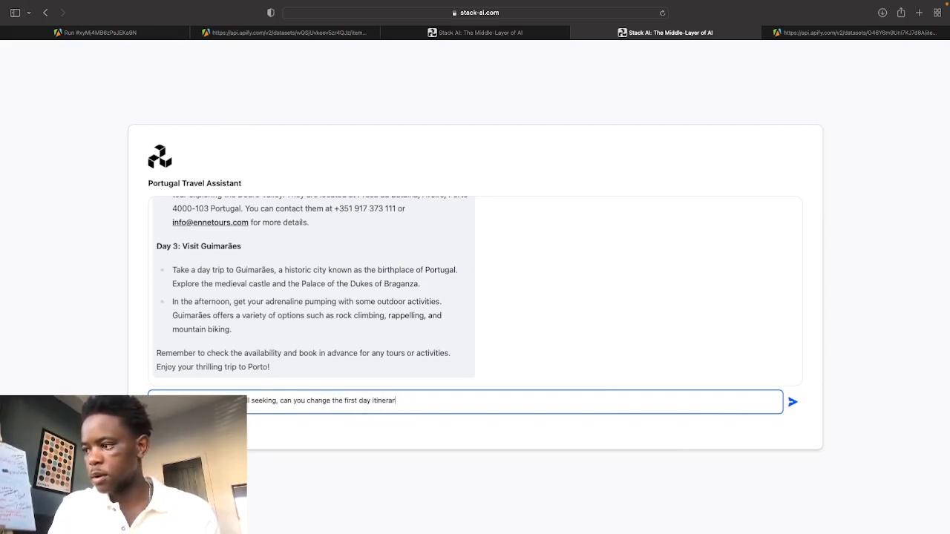
{"action": "left_click", "coordinate": [793, 400]}
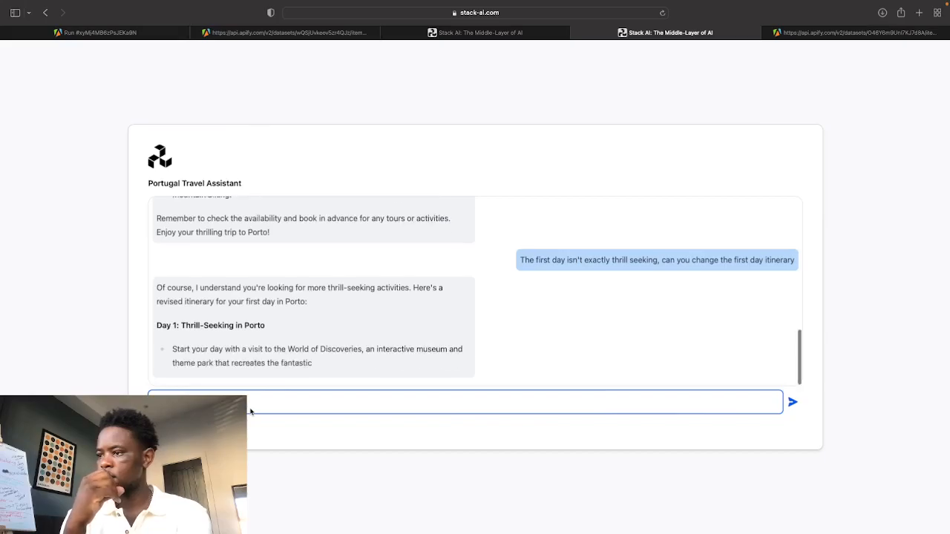
{"action": "scroll", "scroll_direction": "down", "scroll_amount": 3}
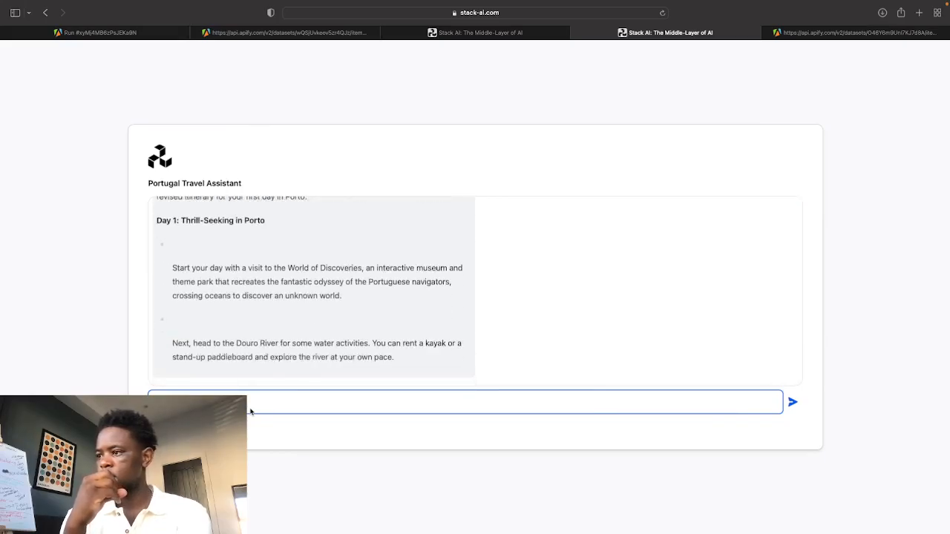
{"action": "scroll", "scroll_direction": "down", "scroll_amount": 3}
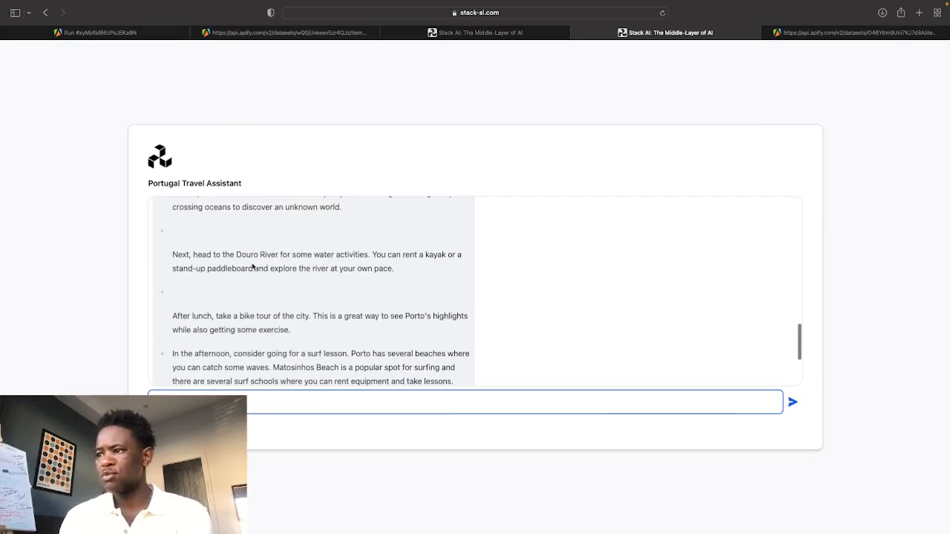
{"action": "scroll", "scroll_direction": "down", "scroll_amount": 3}
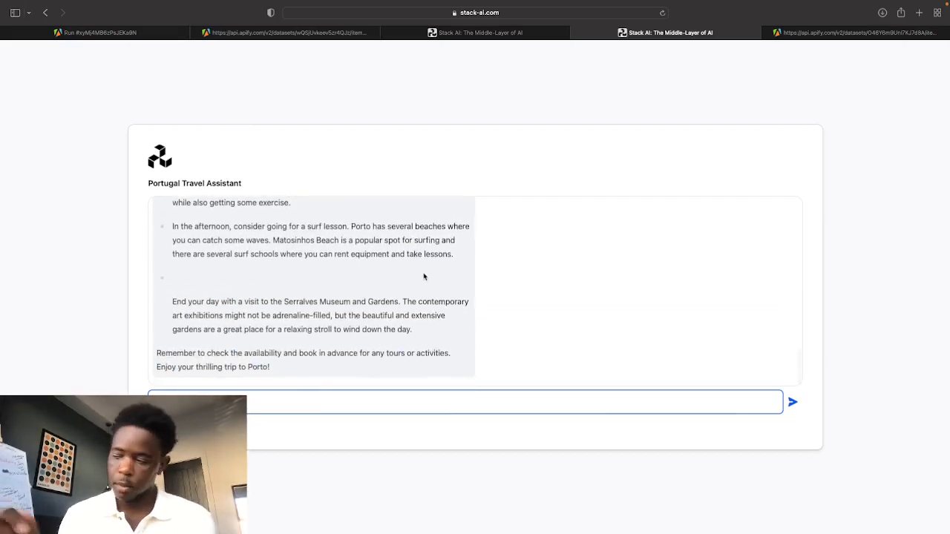